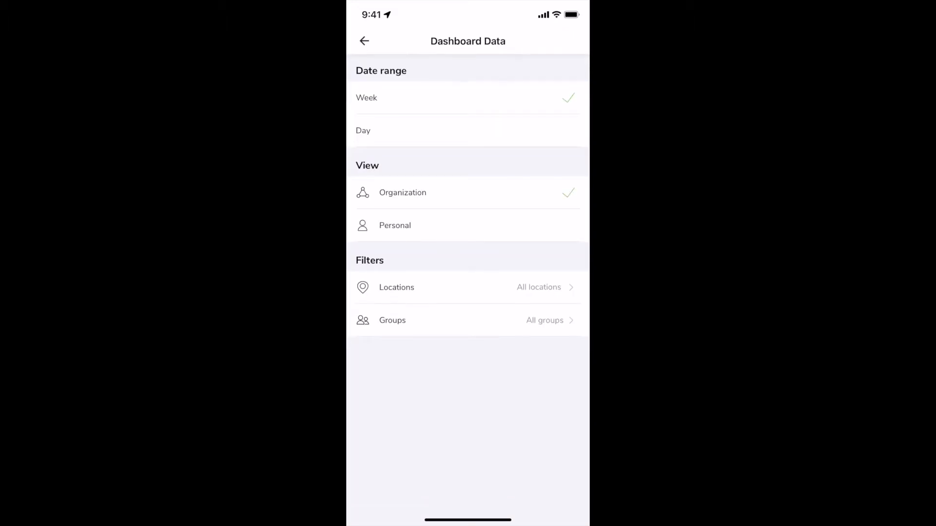
Step: Try the Personal view and Day range, then settle on Organization data over the Week range
click(363, 41)
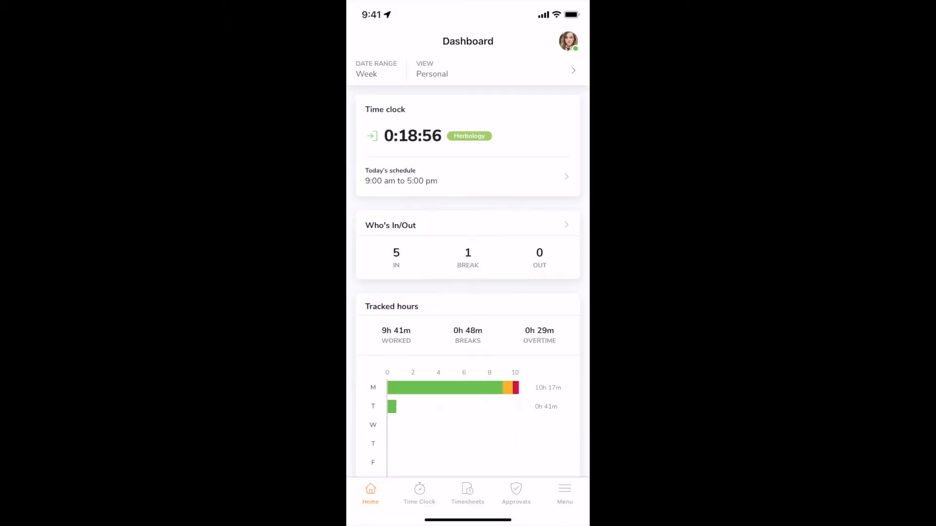
click(440, 69)
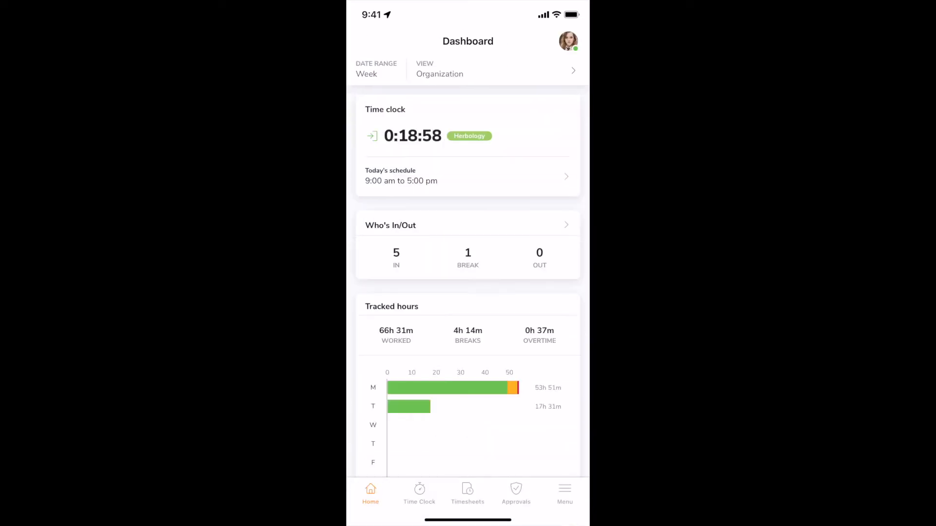
click(467, 68)
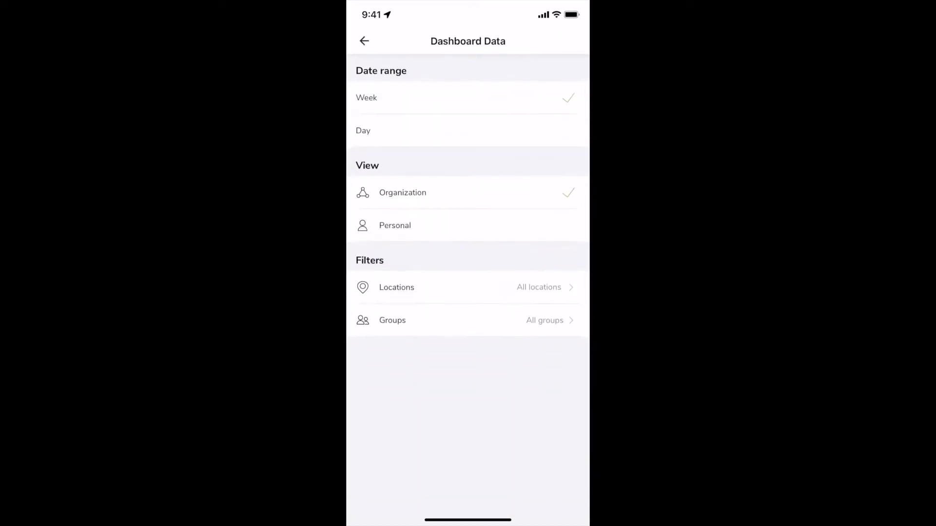
click(363, 41)
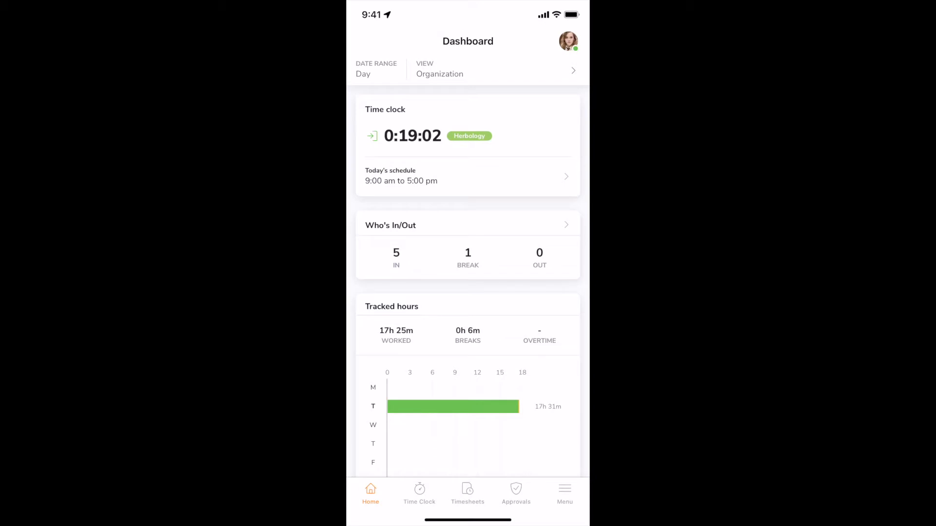
click(376, 68)
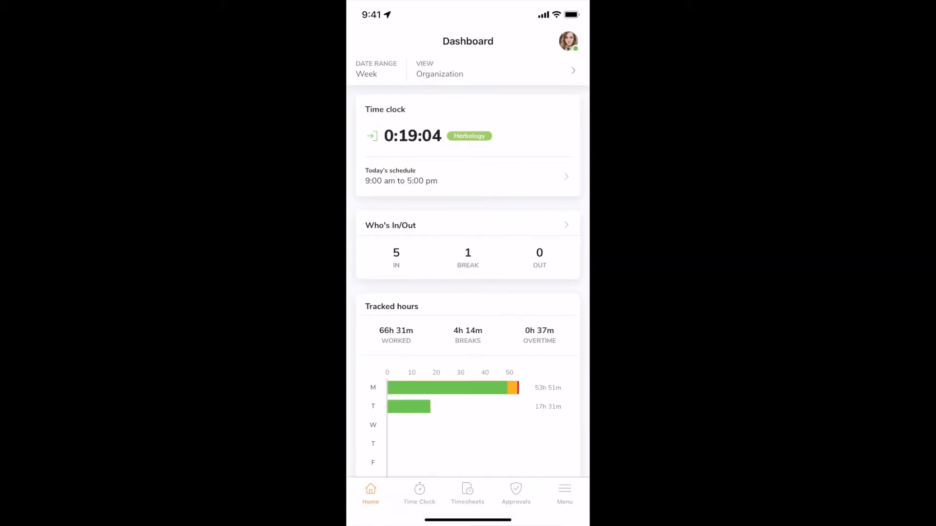
click(467, 70)
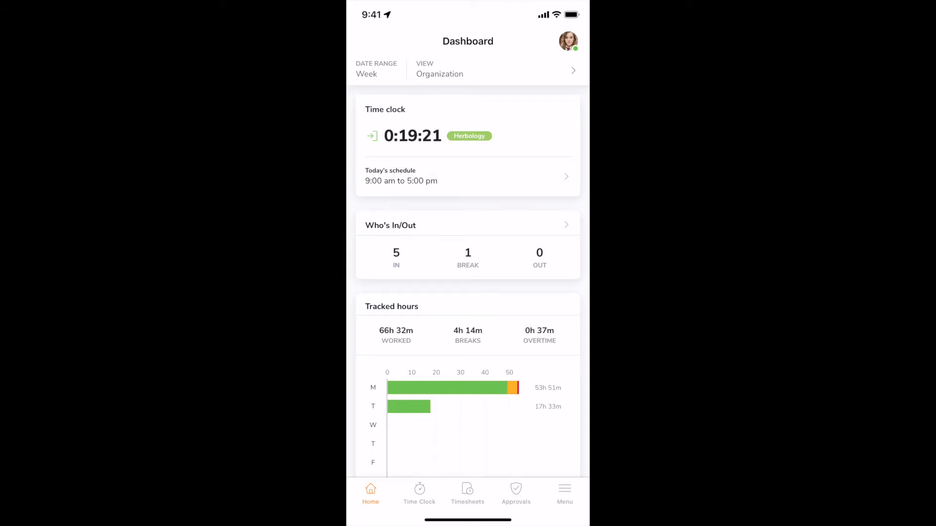
click(467, 225)
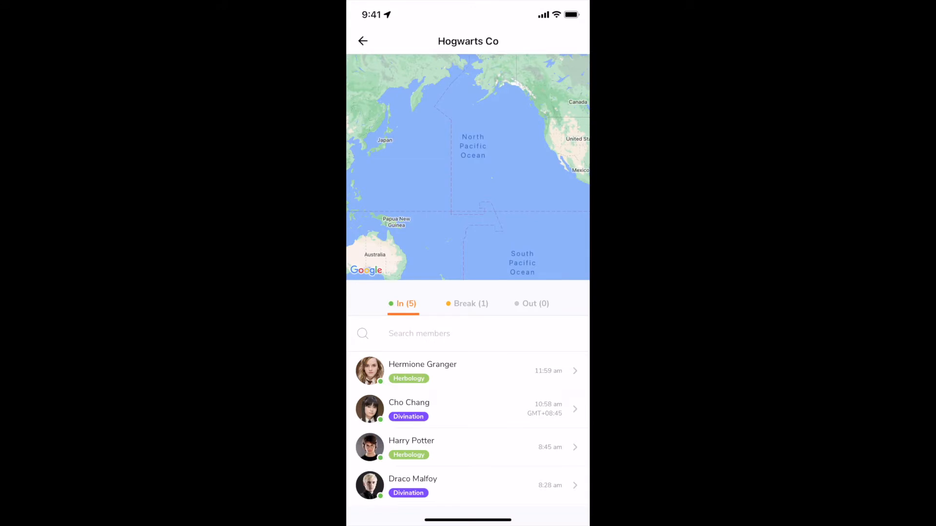
click(535, 303)
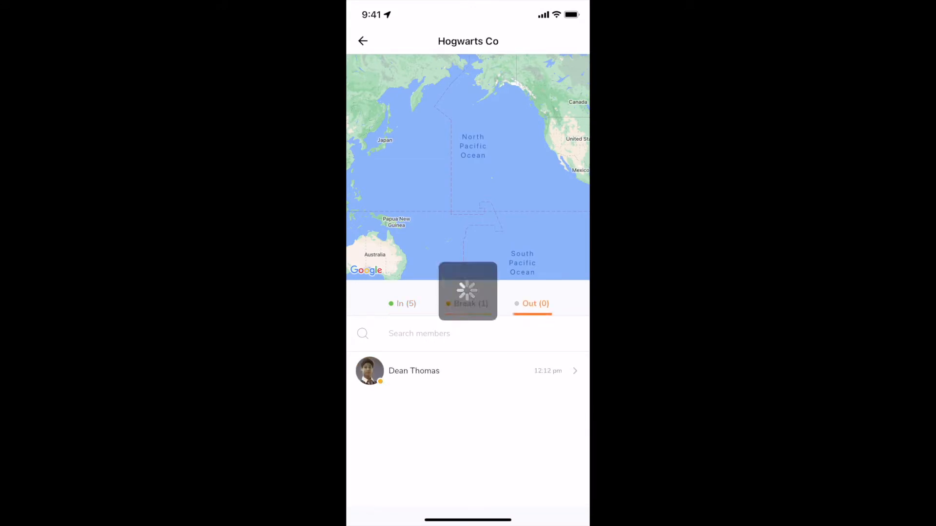
click(468, 304)
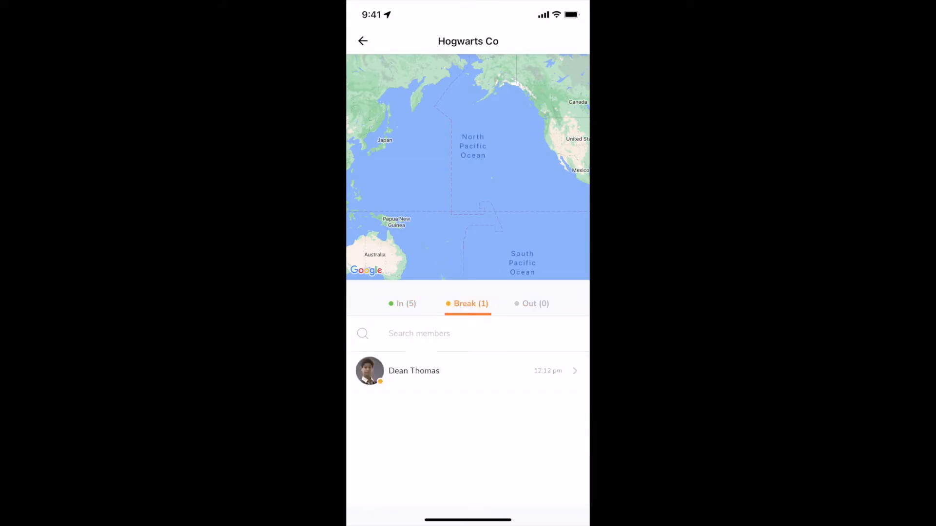
click(403, 304)
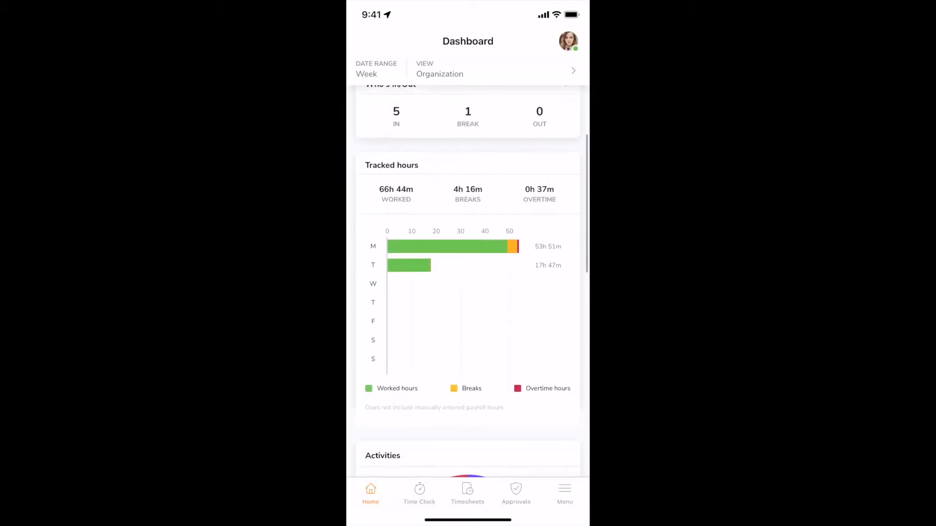
Step: Deselect the Activities and Projects widgets so the dashboard keeps tracked hours and holidays
scroll(down, 3)
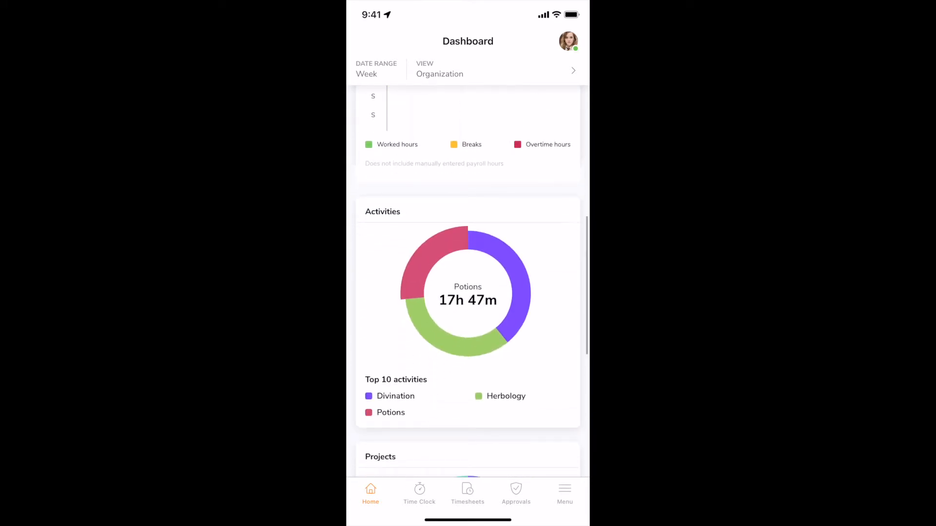
scroll(down, 3)
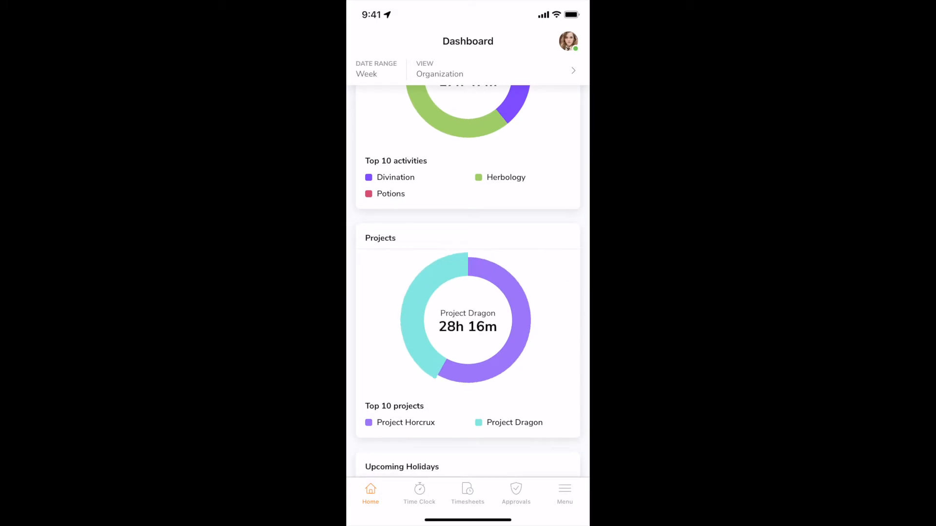
scroll(down, 3)
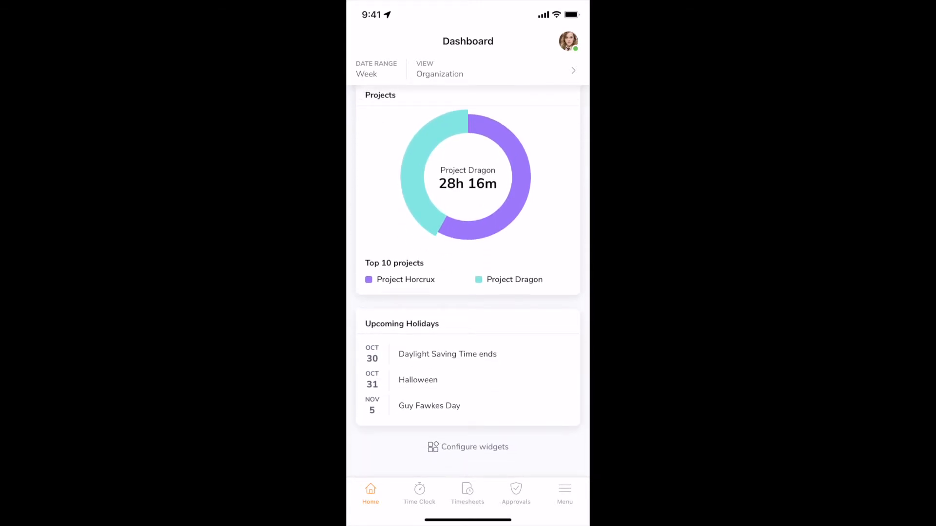
click(468, 447)
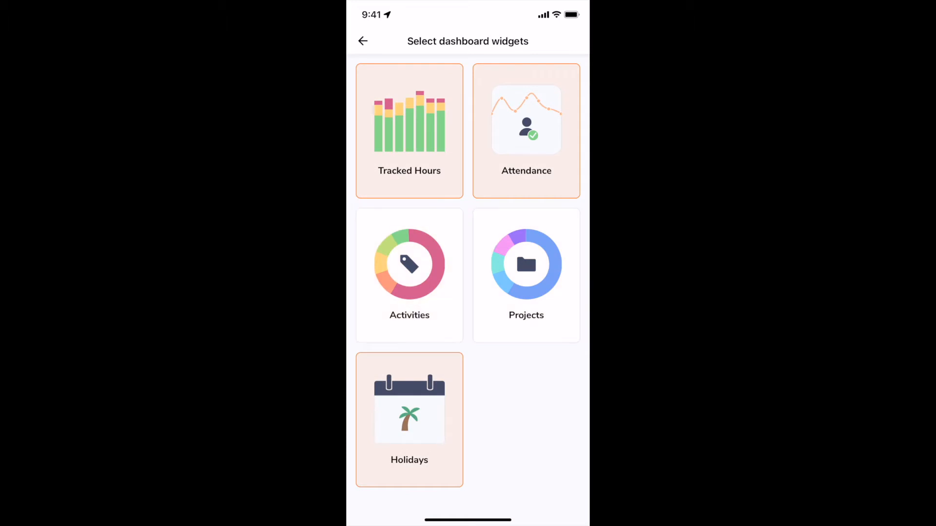
click(362, 41)
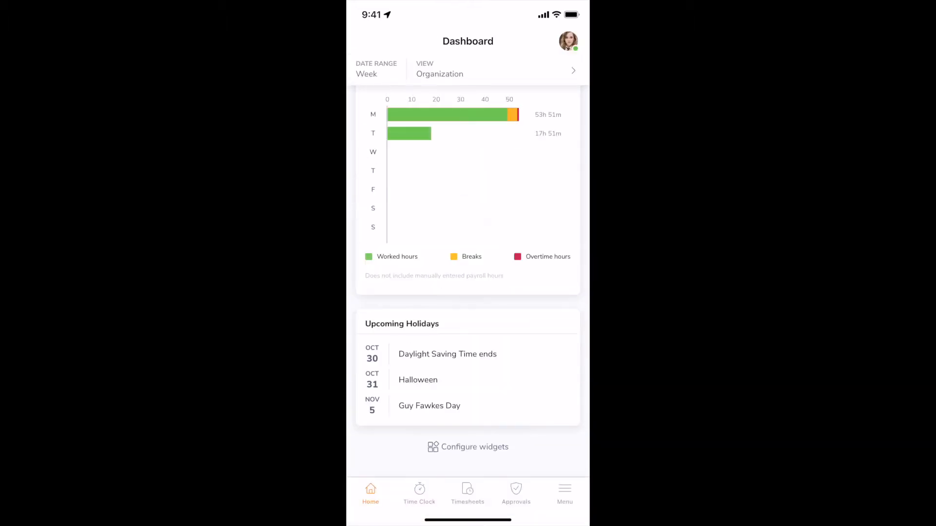
scroll(up, 3)
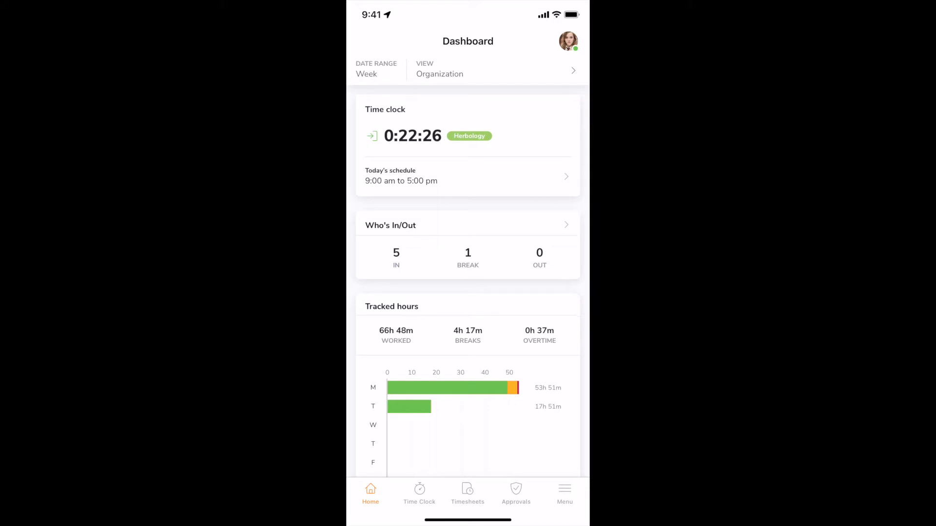
Step: Clock in for Herbology with a verification selfie, then view the team's Tuesday timesheets
click(419, 493)
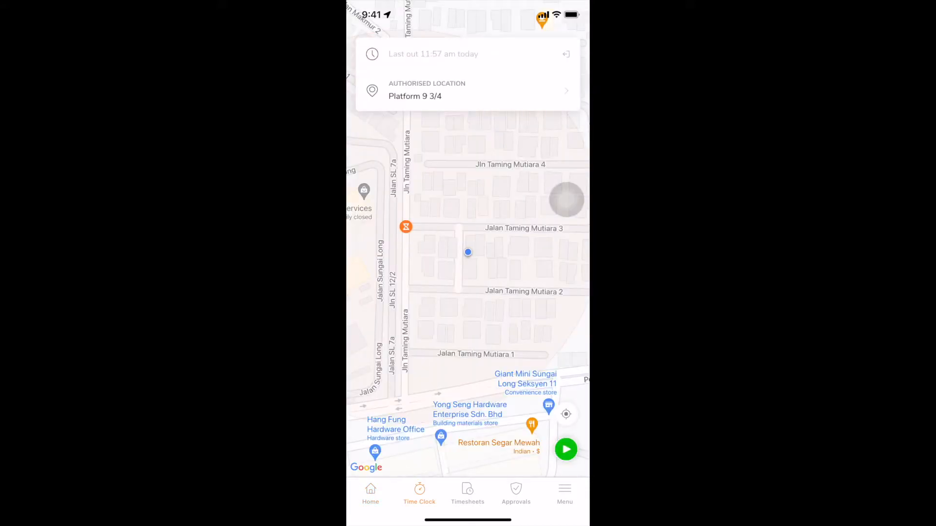
click(565, 449)
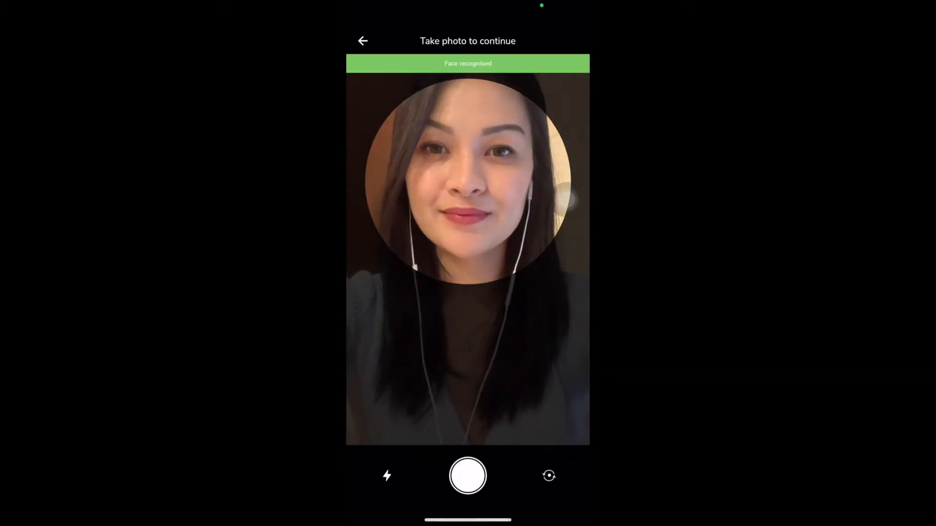
click(467, 476)
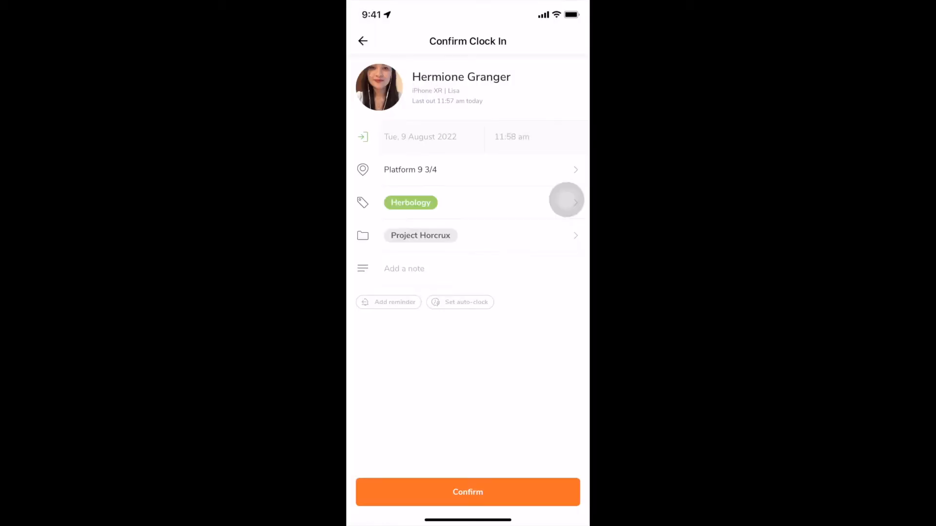
click(467, 491)
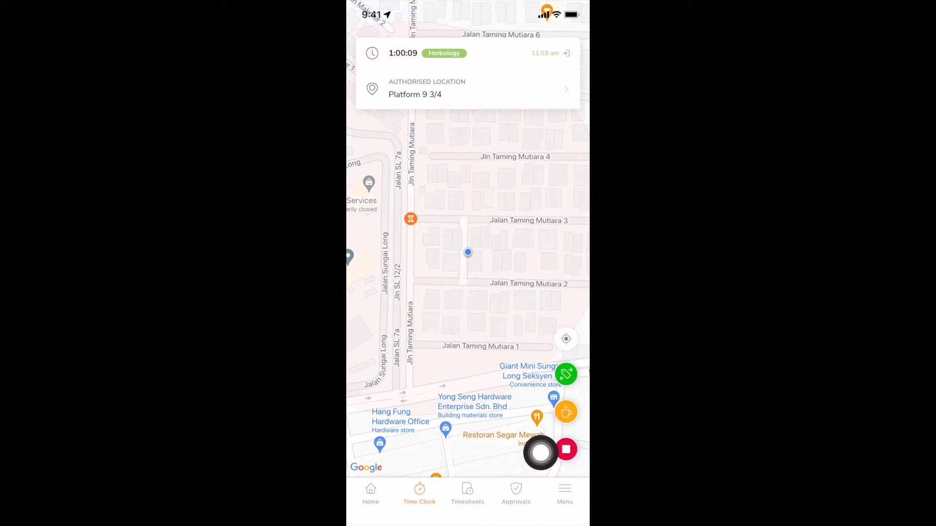
click(467, 494)
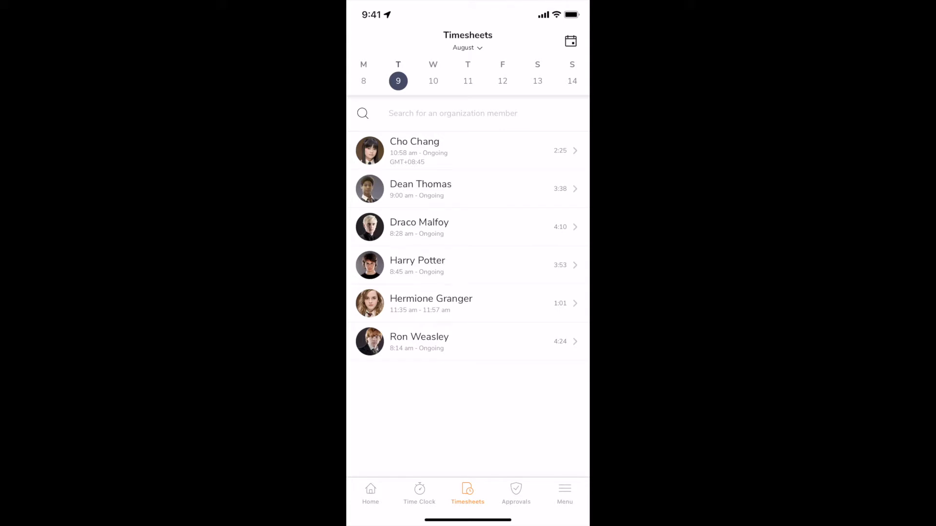
Step: Check the timesheet date picker for Tuesday 9 August and dismiss it unchanged
click(570, 40)
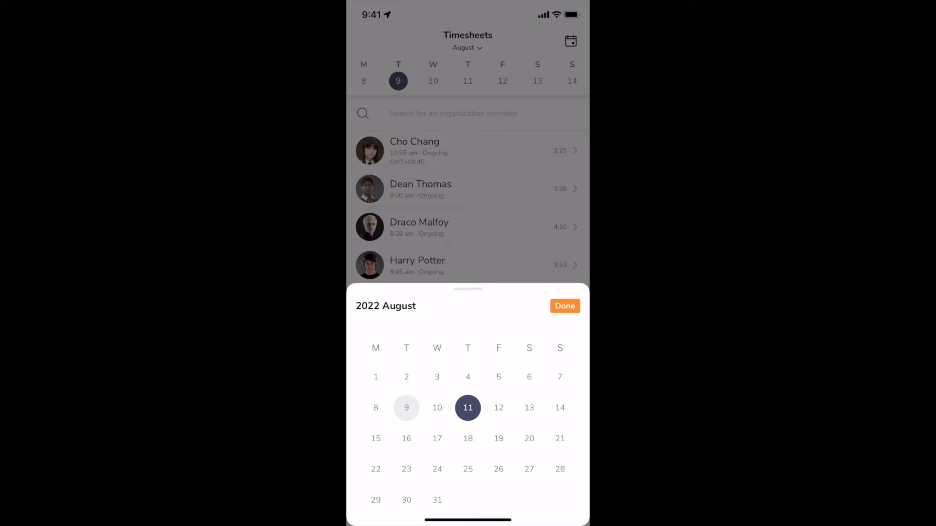
click(564, 305)
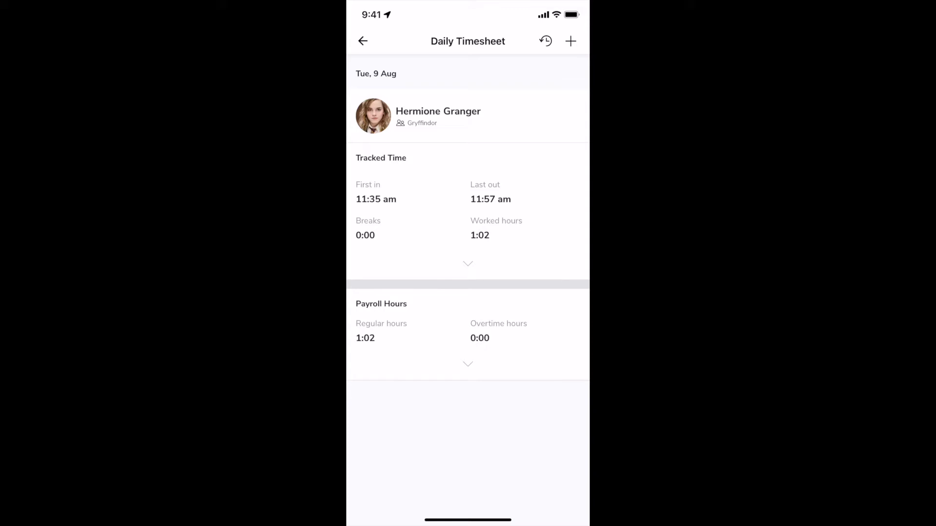
Step: Correct Hermione's clock-out to 11:45 am with the reason 'Wrong time'
click(468, 264)
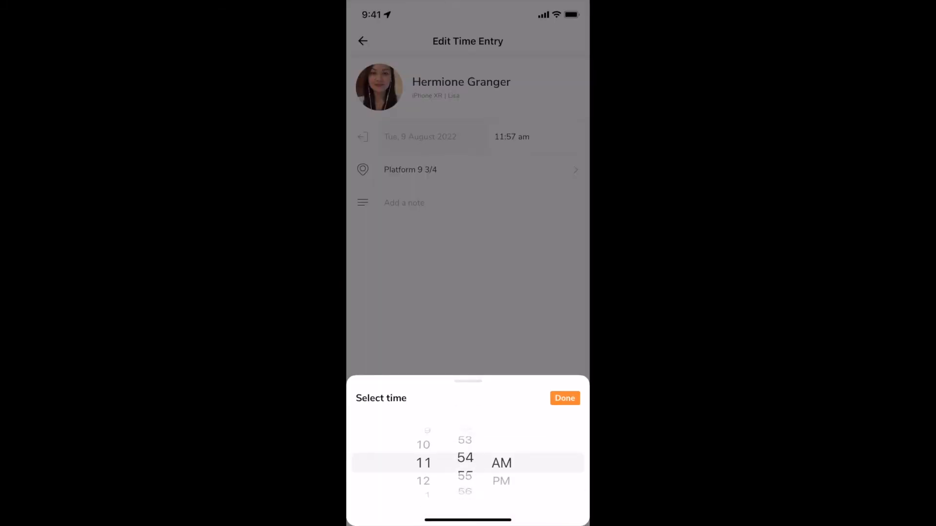
drag(464, 462, 463, 495)
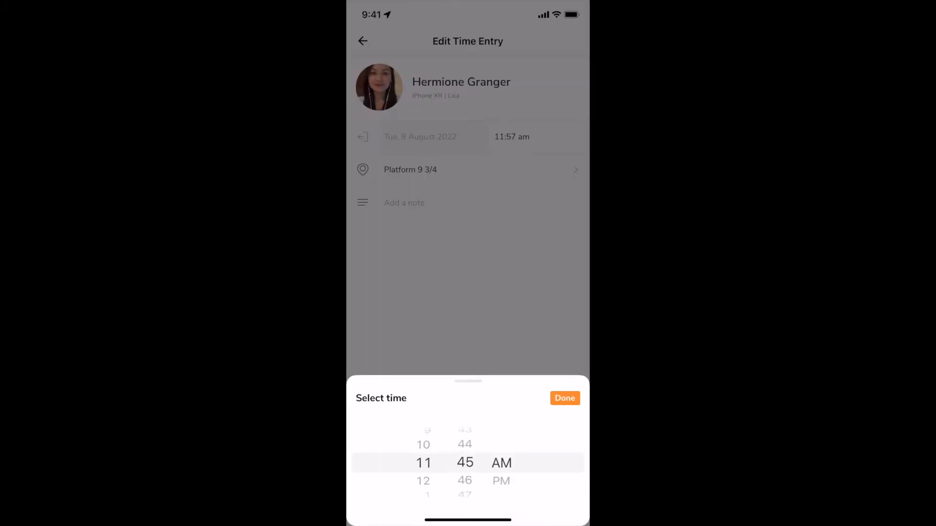
click(564, 397)
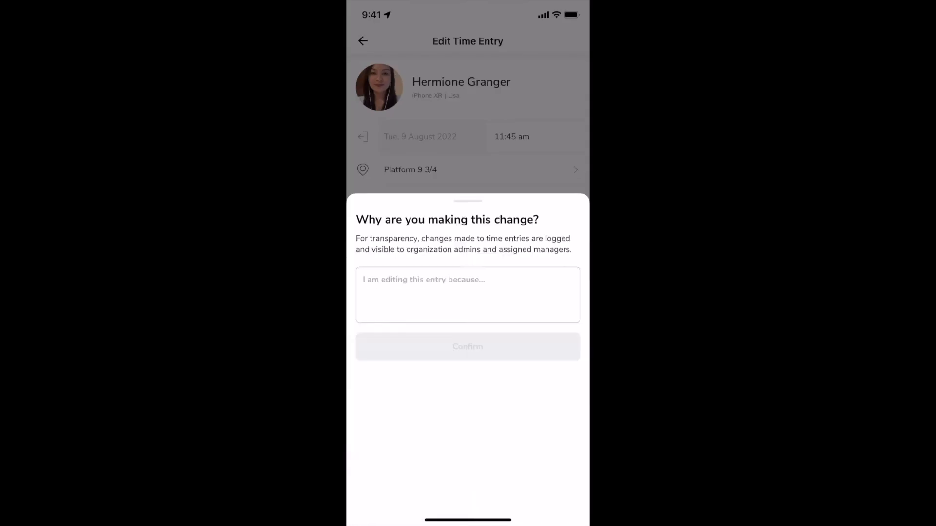
text(Wrong time)
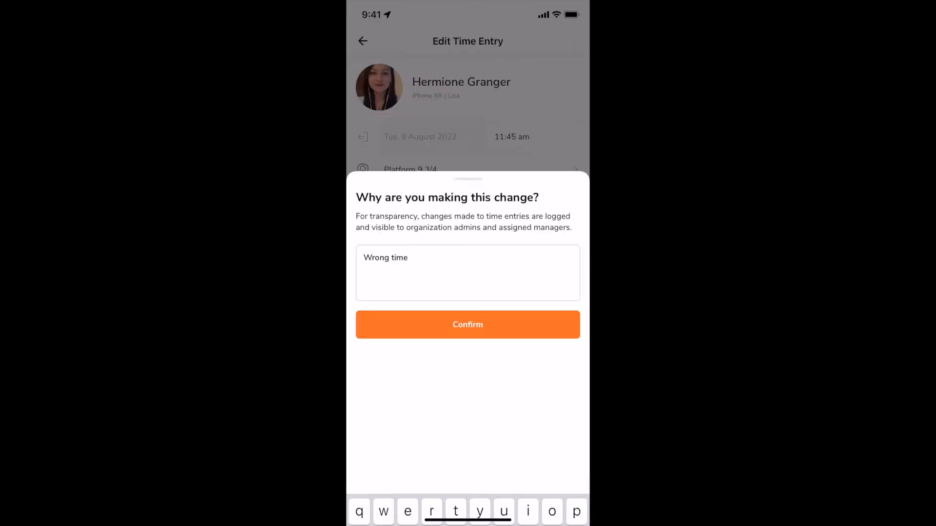
click(467, 324)
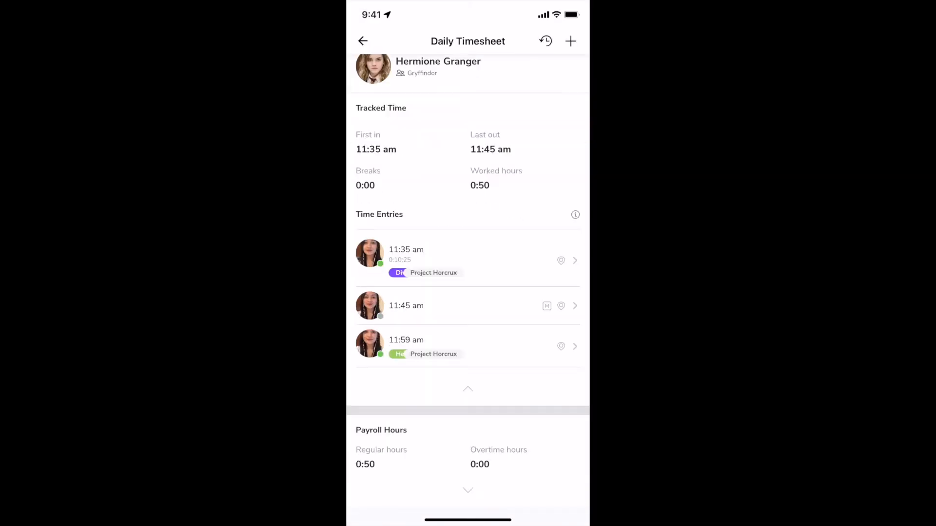
Step: Set the day's regular payroll hours to 1:00 with a reason, then go to the August 2022 team pay periods
scroll(down, 3)
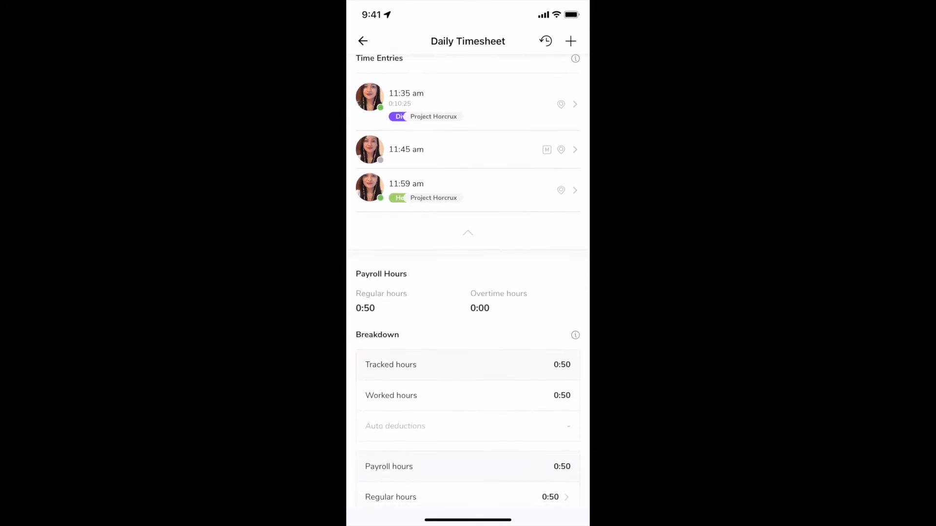
scroll(down, 3)
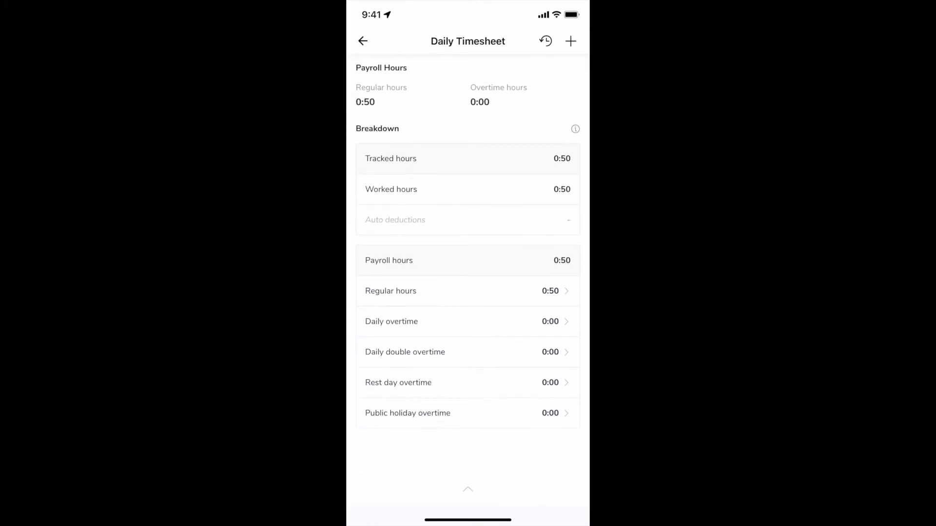
click(467, 320)
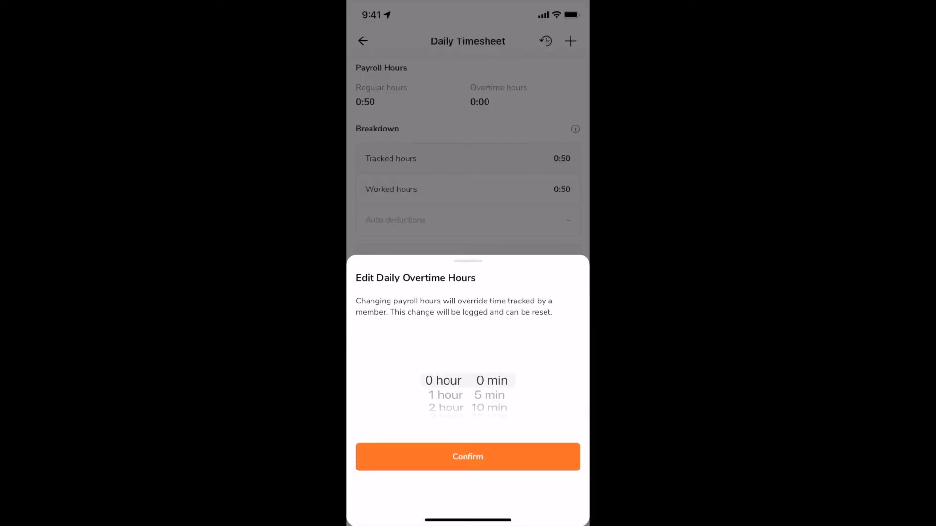
click(467, 456)
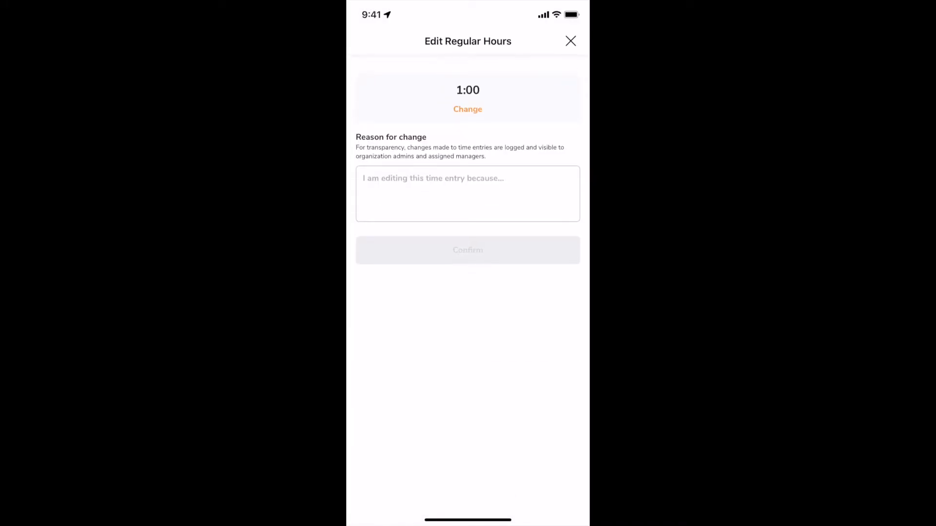
click(467, 193)
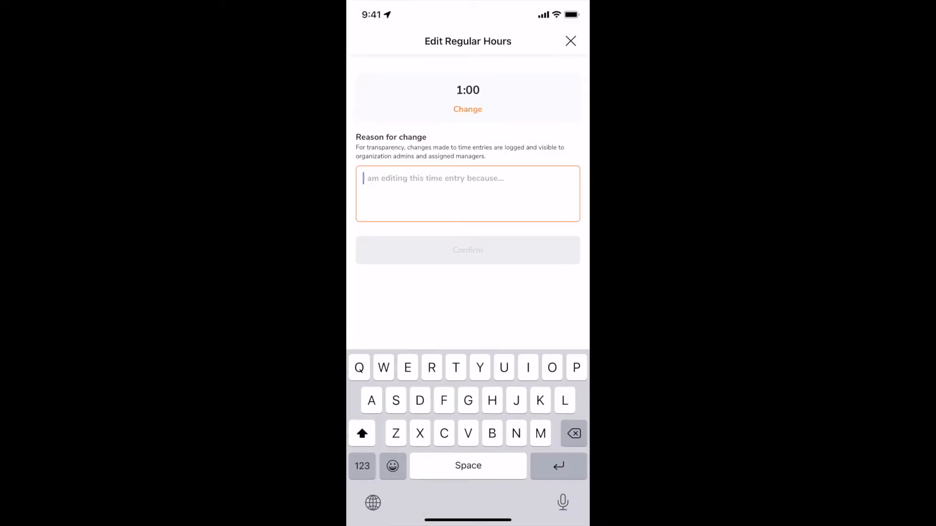
click(570, 41)
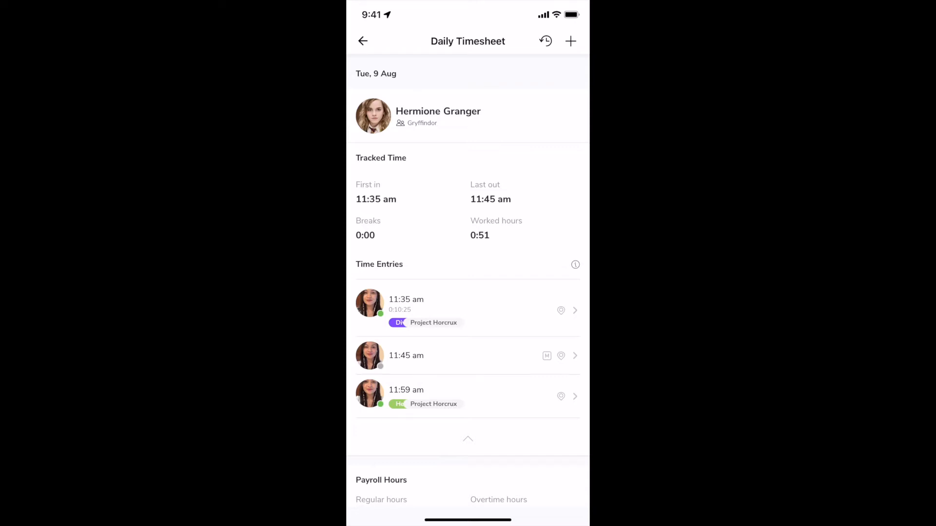
click(570, 41)
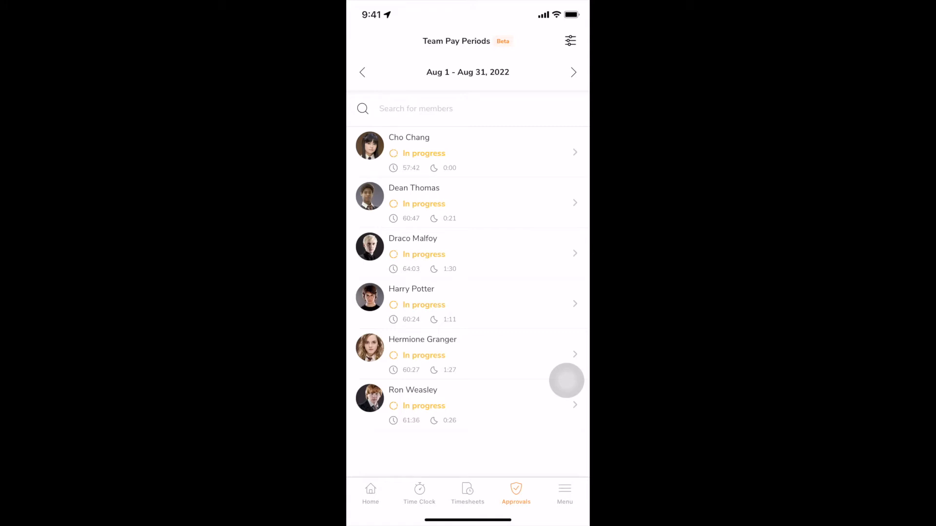
Step: Glance at the pay period filters, then open Cho Chang's July pay period timesheet
click(570, 41)
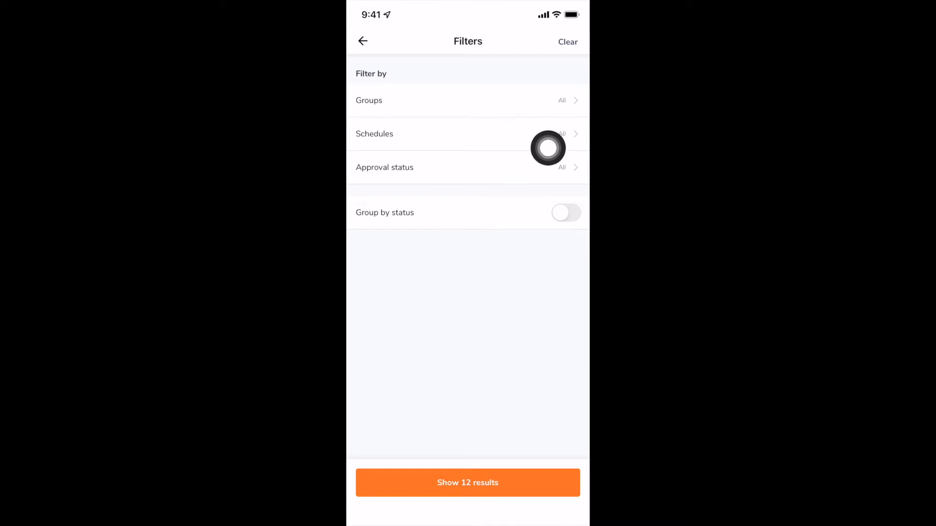
mouse_move(566, 355)
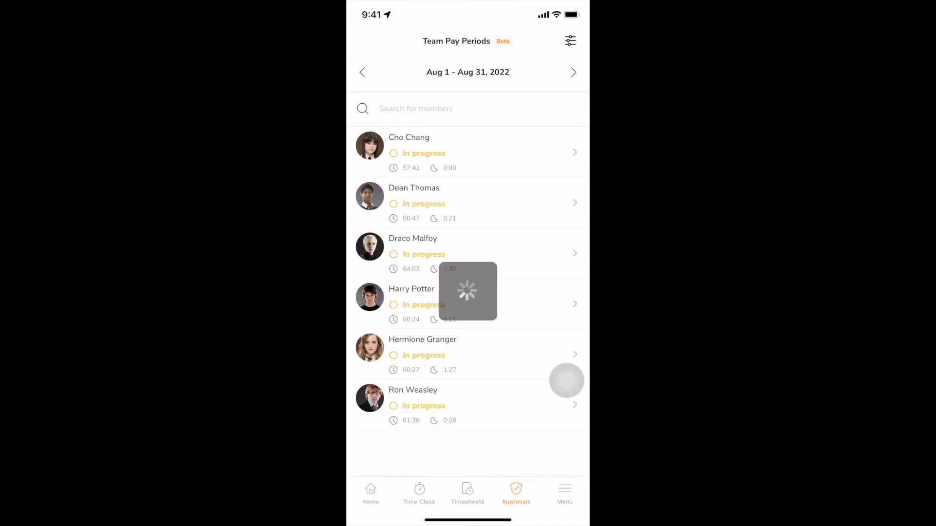
click(362, 72)
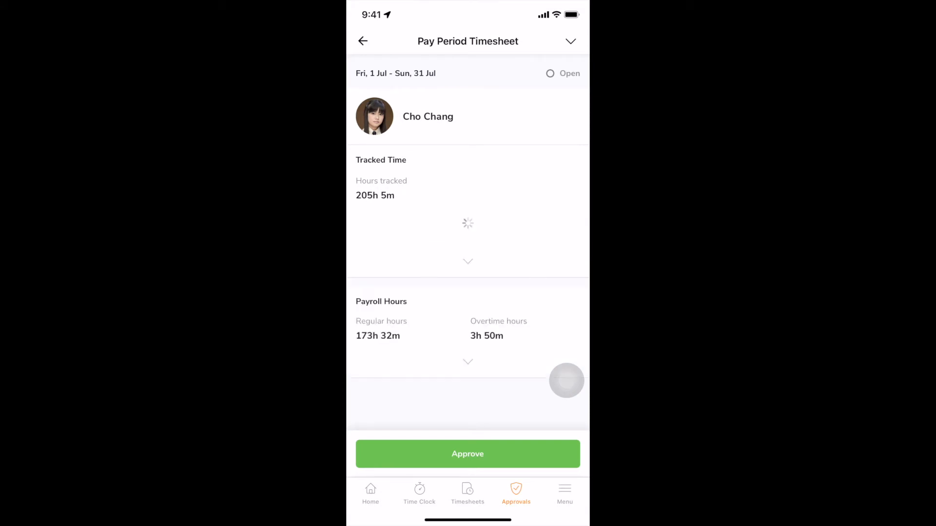
Step: Step through the next members' July pay periods until Harry Potter's is showing
scroll(down, 3)
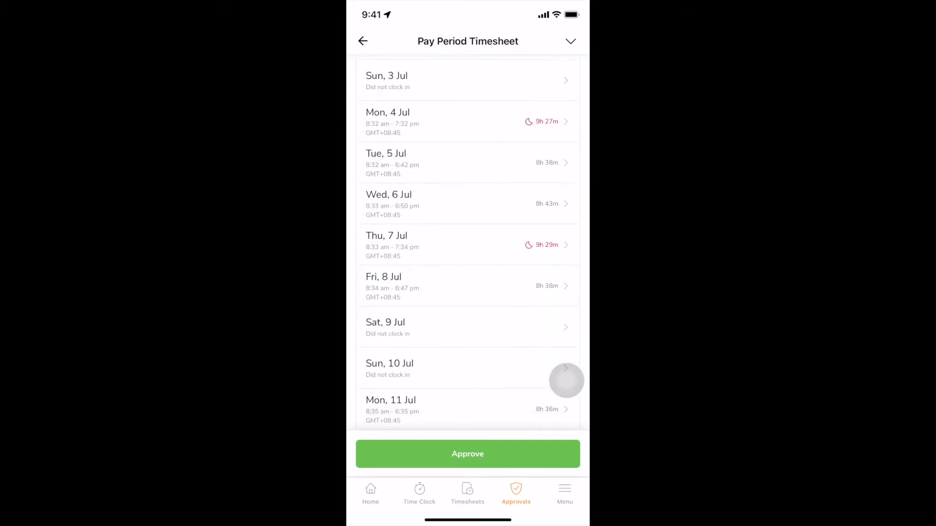
scroll(down, 3)
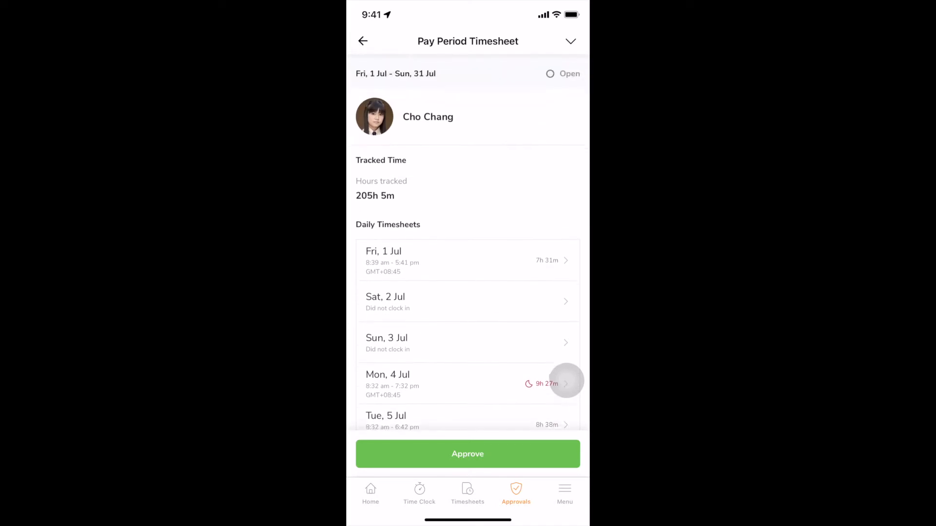
click(466, 453)
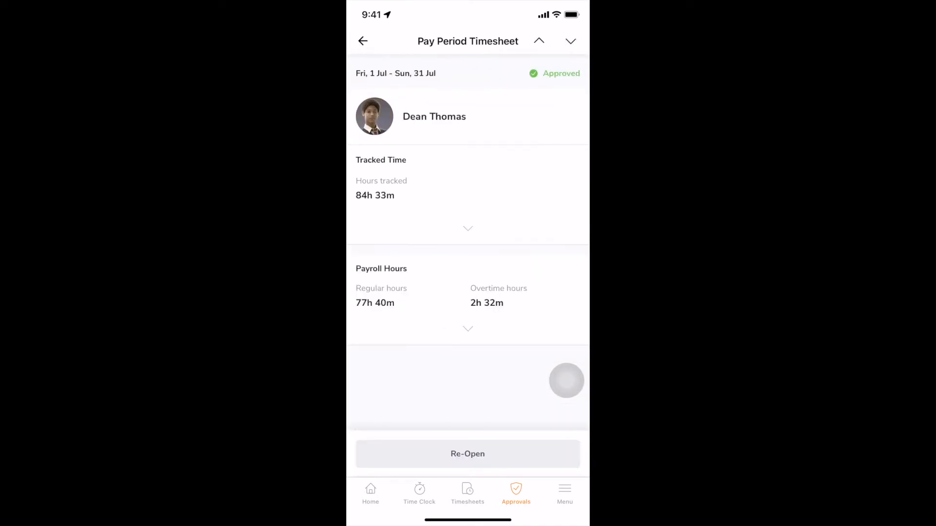
click(467, 453)
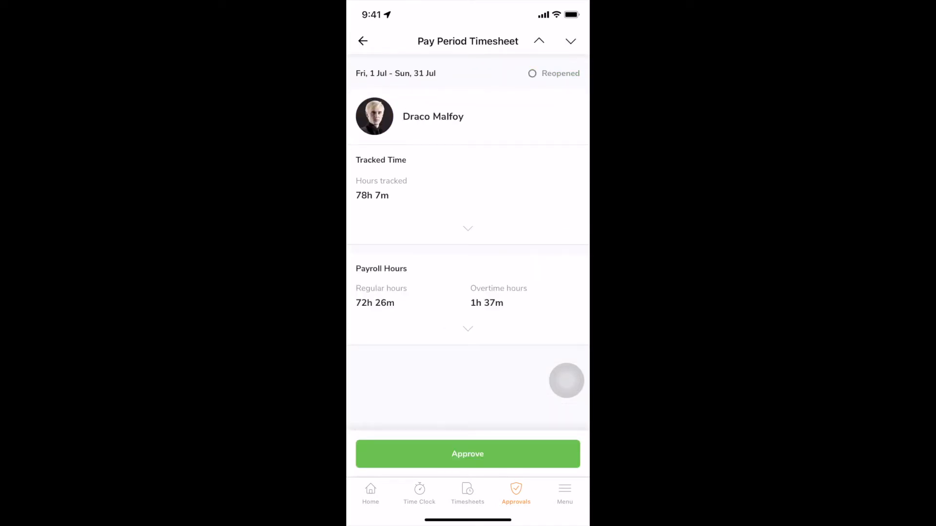
click(570, 41)
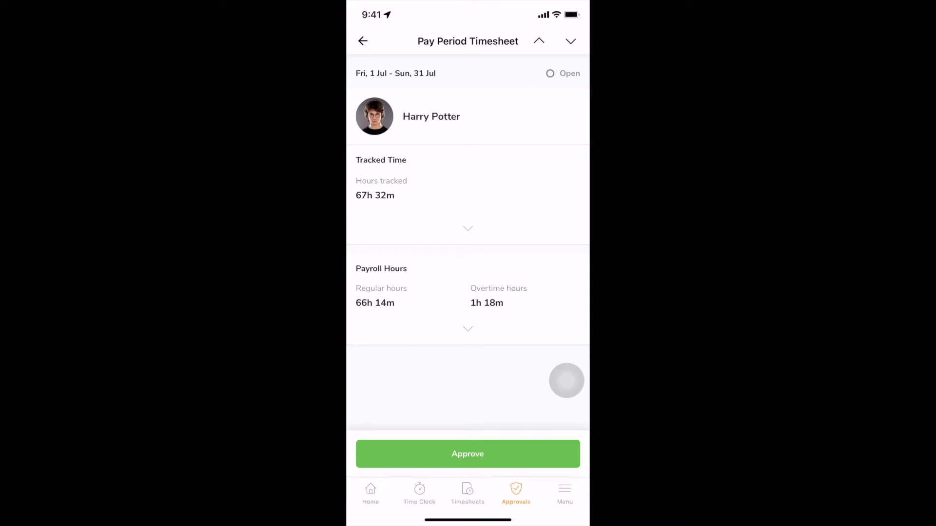
Step: Approve Harry Potter's July pay period, re-open it, then bring up the app menu
click(466, 453)
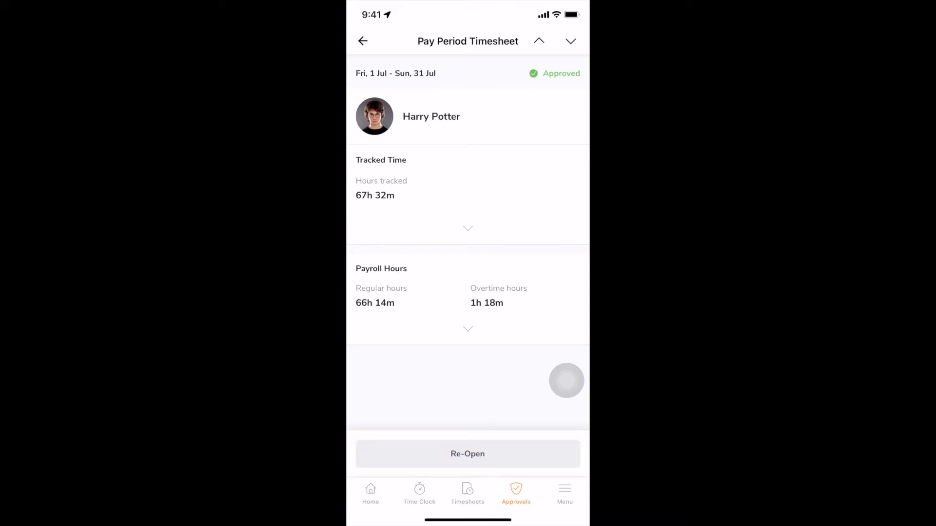
click(466, 453)
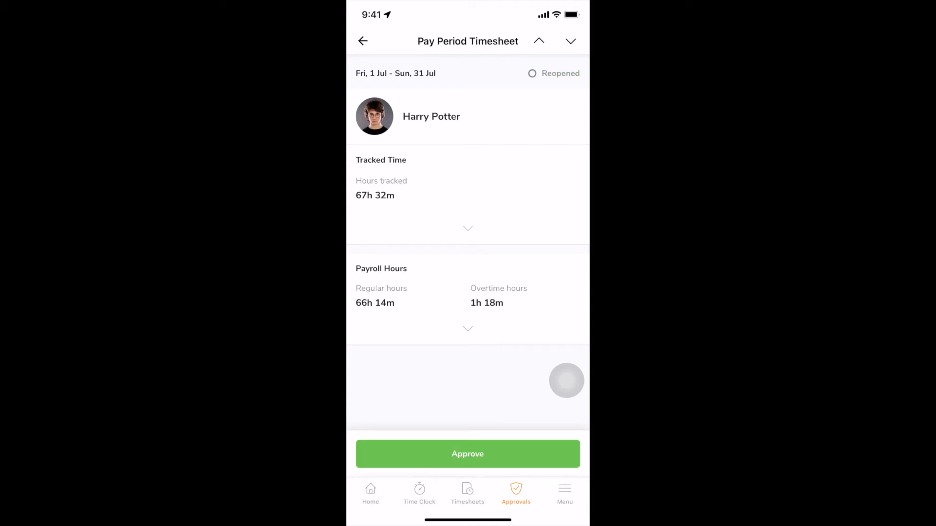
click(564, 492)
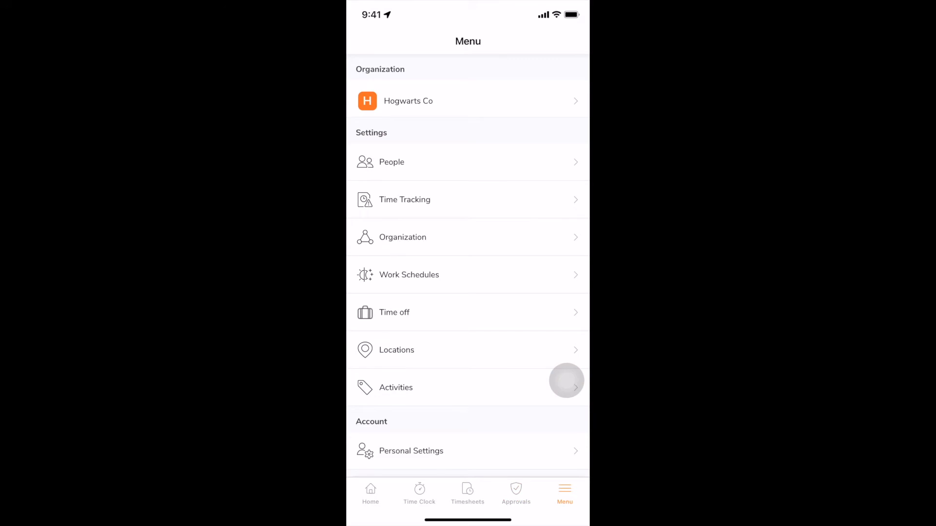
Step: Generate and copy the team invite link from People Settings, returning to the six-member list
click(391, 162)
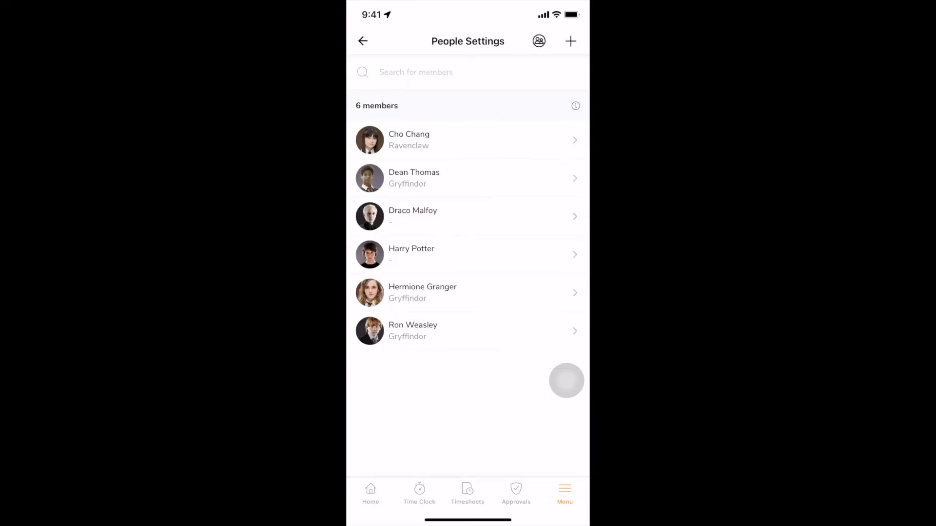
click(570, 41)
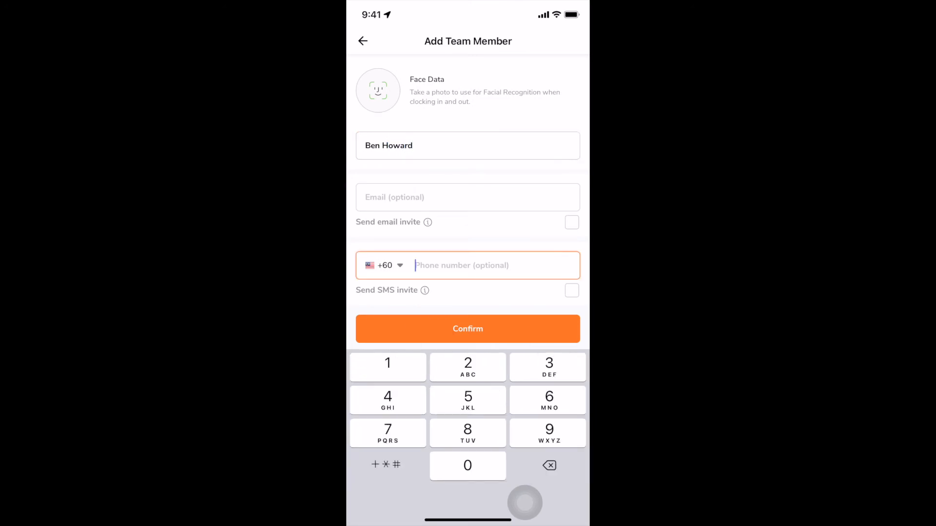
click(467, 329)
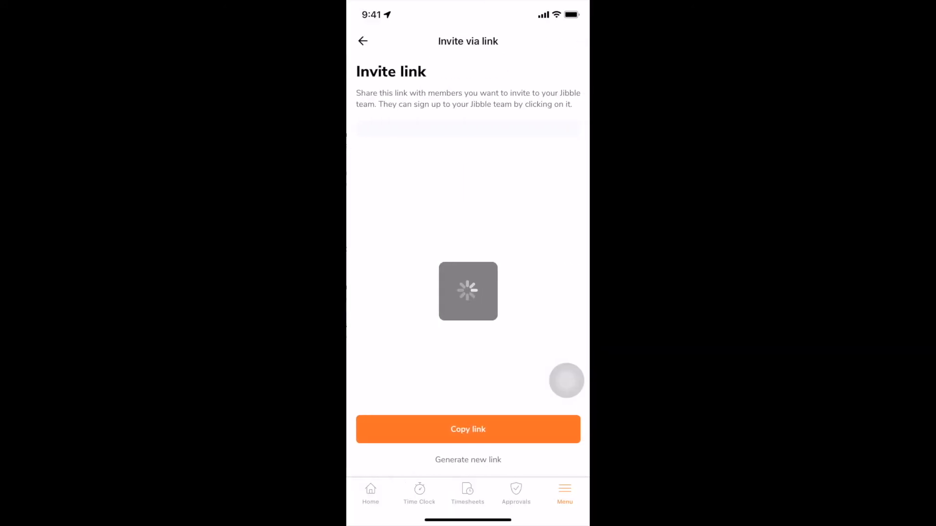
click(468, 429)
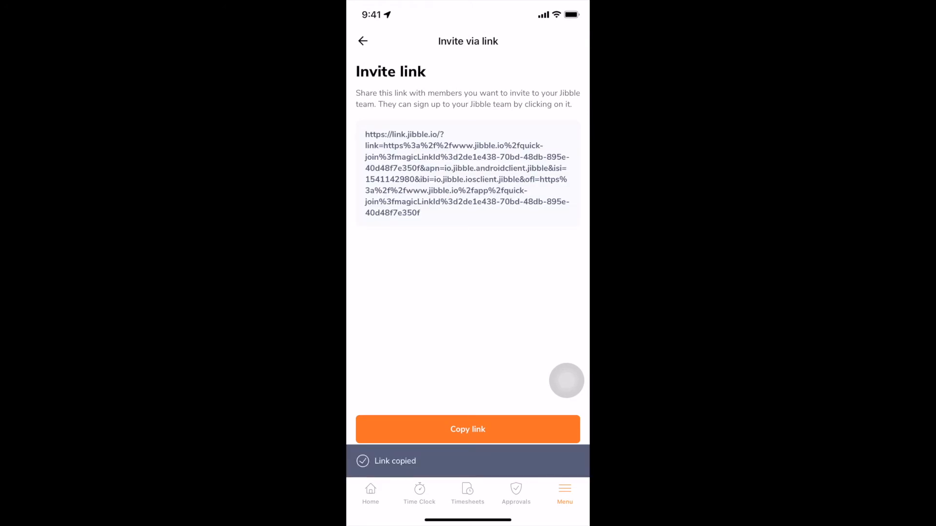
click(363, 41)
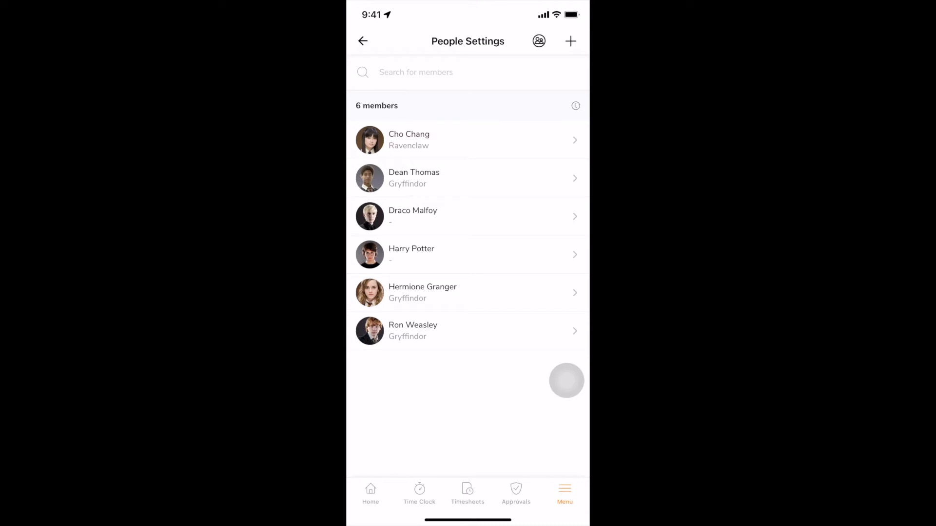
Step: Create a new Slytherin group and assign Draco Malfoy to it
click(538, 41)
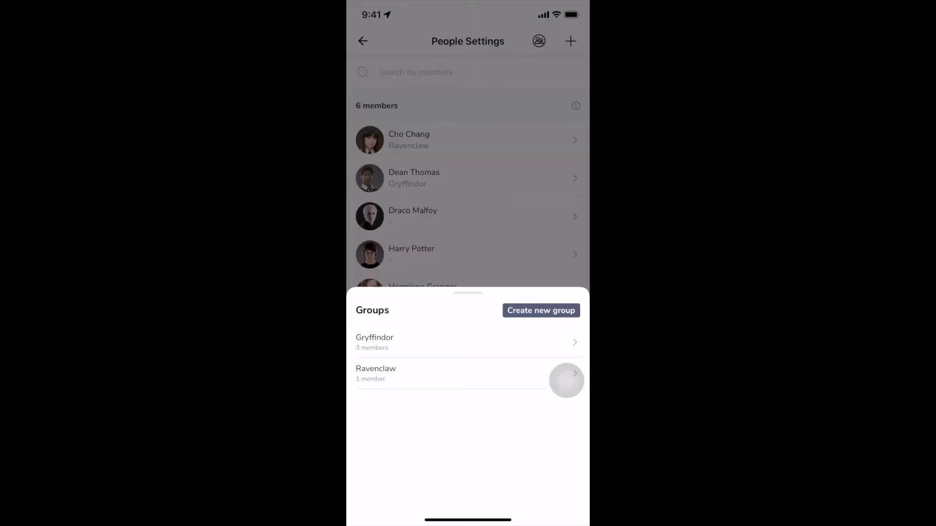
click(540, 310)
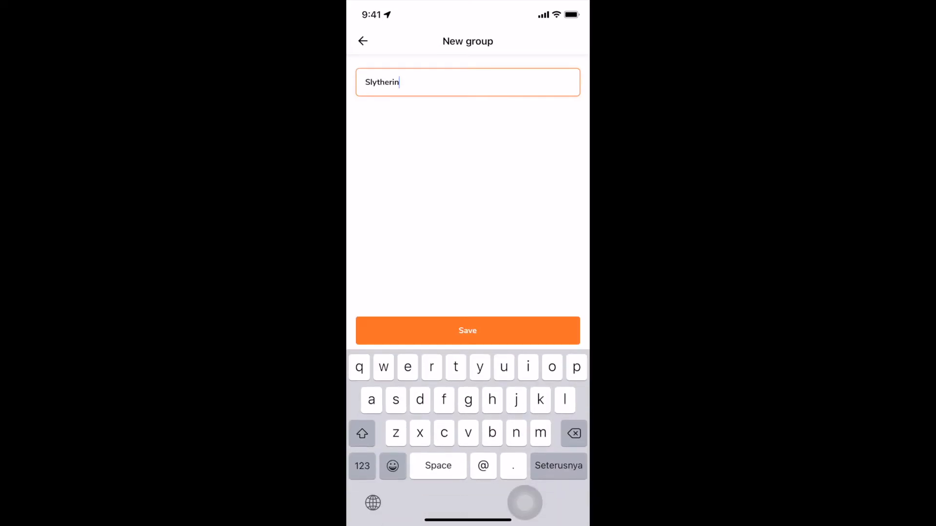
click(467, 330)
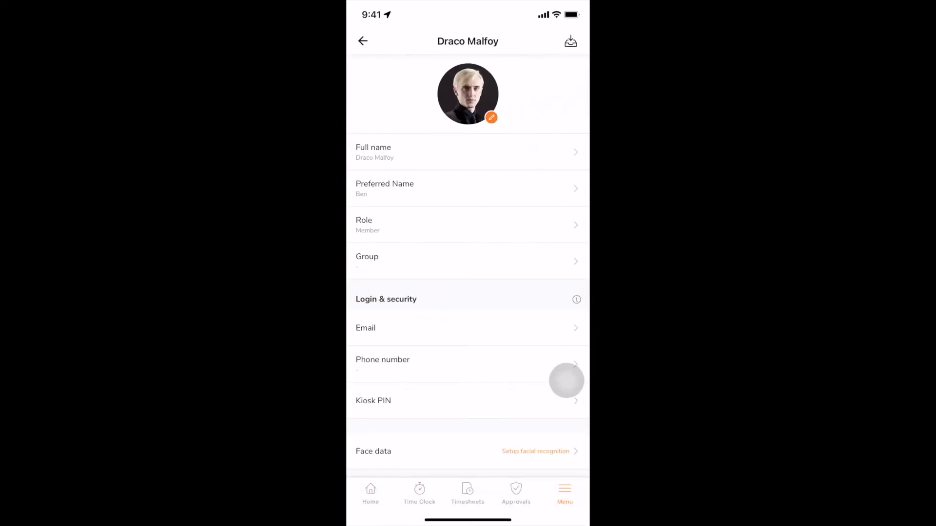
click(467, 261)
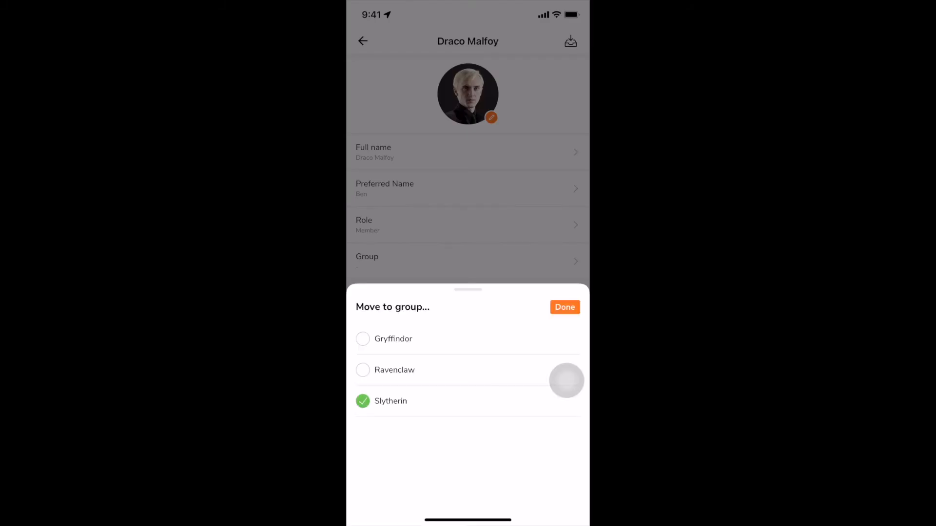
click(564, 307)
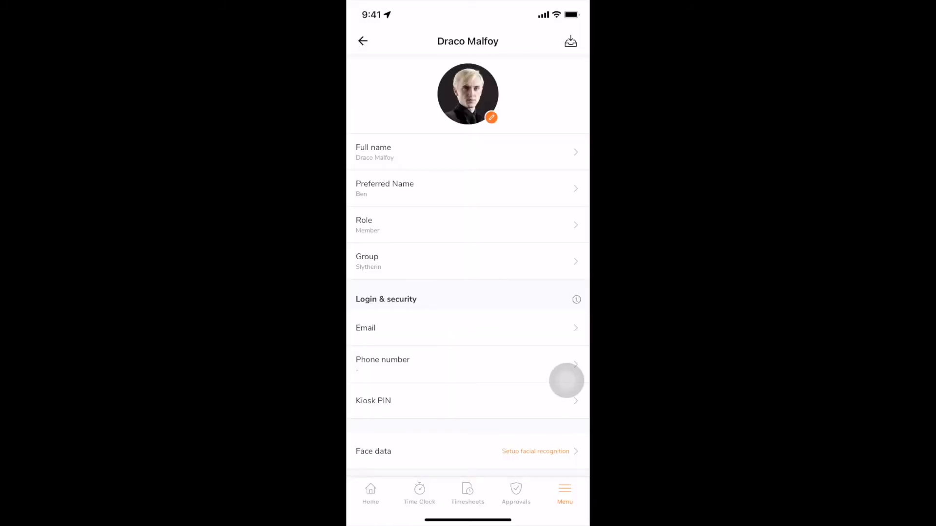
Step: Review the Member, Manager and Admin role options and keep Draco's role
click(466, 152)
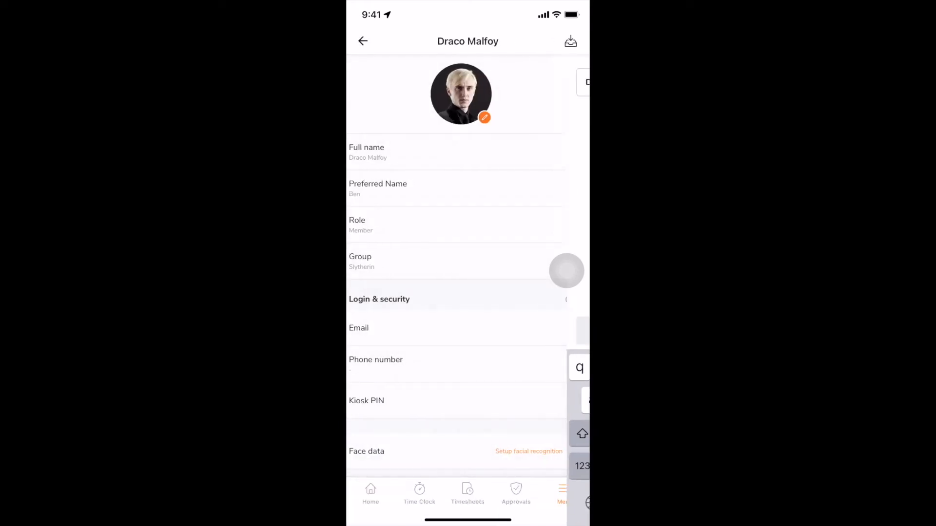
click(467, 225)
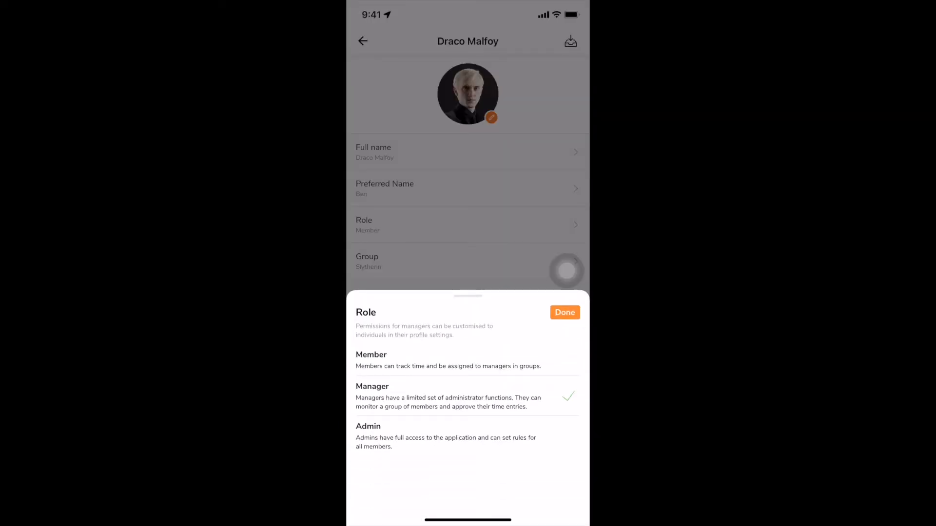
click(563, 311)
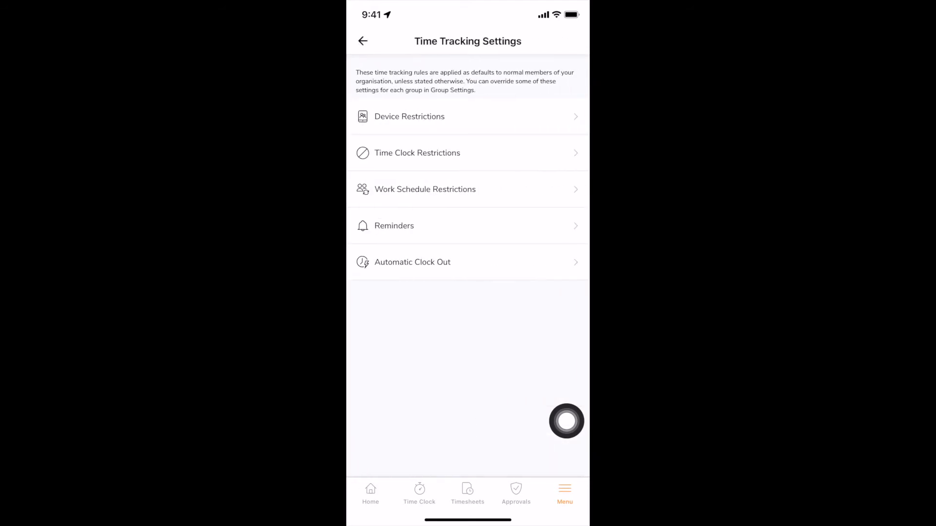
Step: Review the Device Restrictions and Time Clock Restrictions, then return to the settings list
click(409, 116)
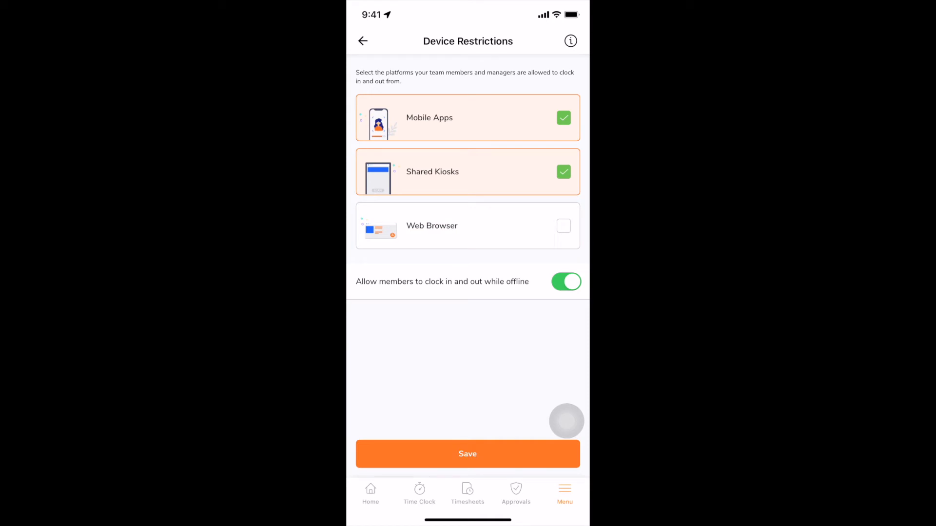
click(362, 41)
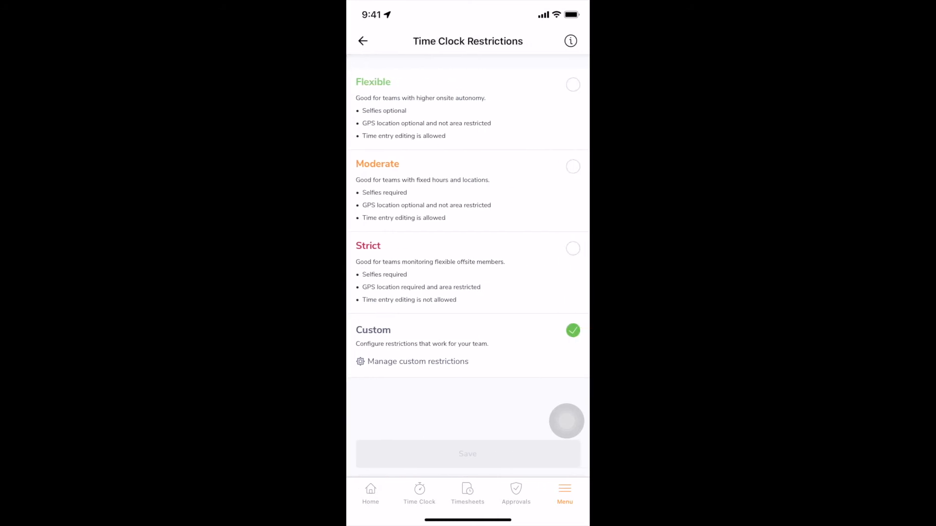
click(572, 166)
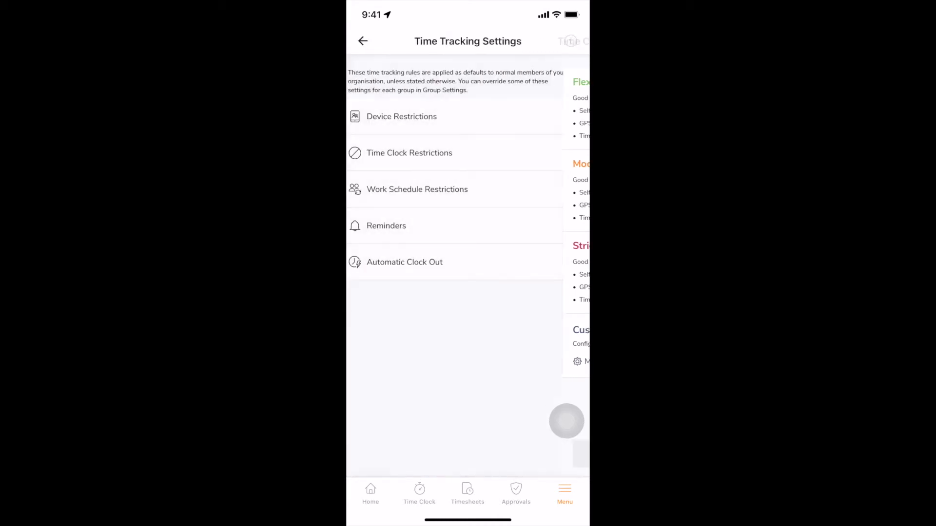
Step: Review the Work Schedule Restrictions and confirm the late clock in allowance
click(418, 189)
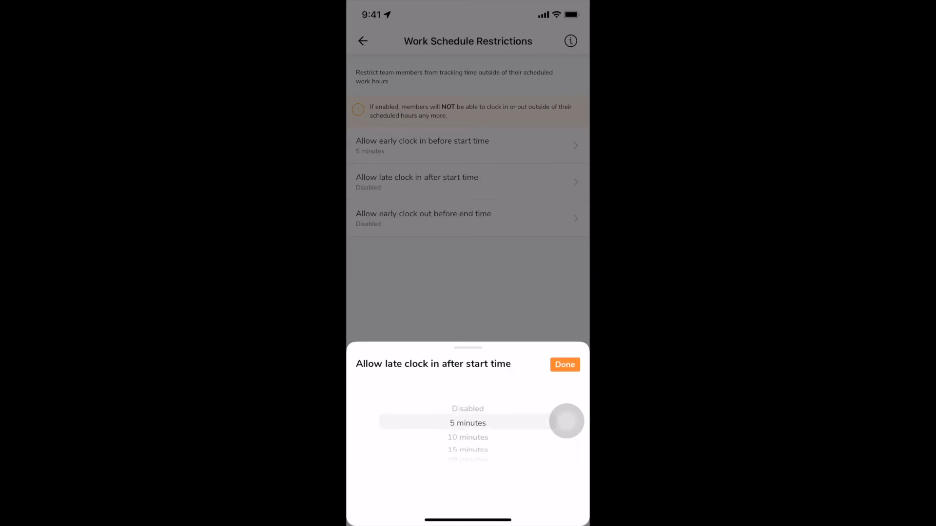
click(563, 365)
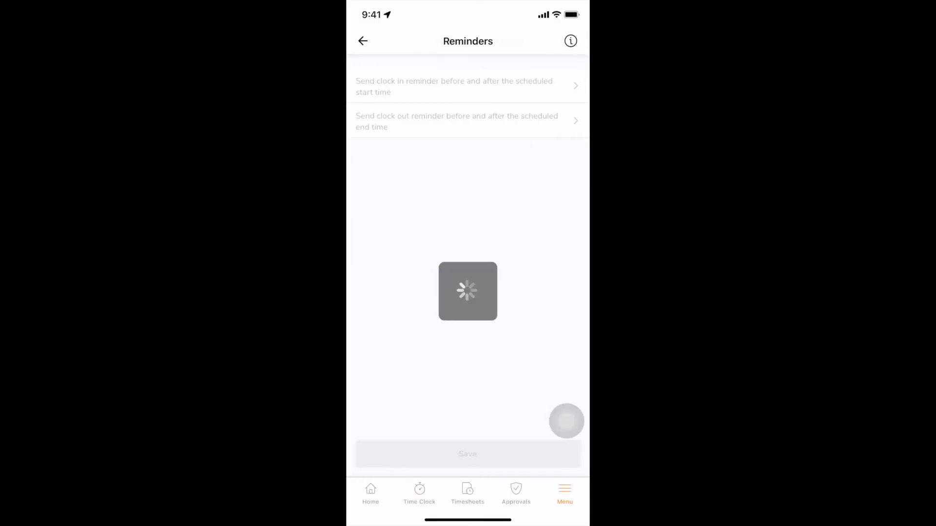
Step: Set the clock in and clock out reminders to 5 minutes and save them
click(453, 86)
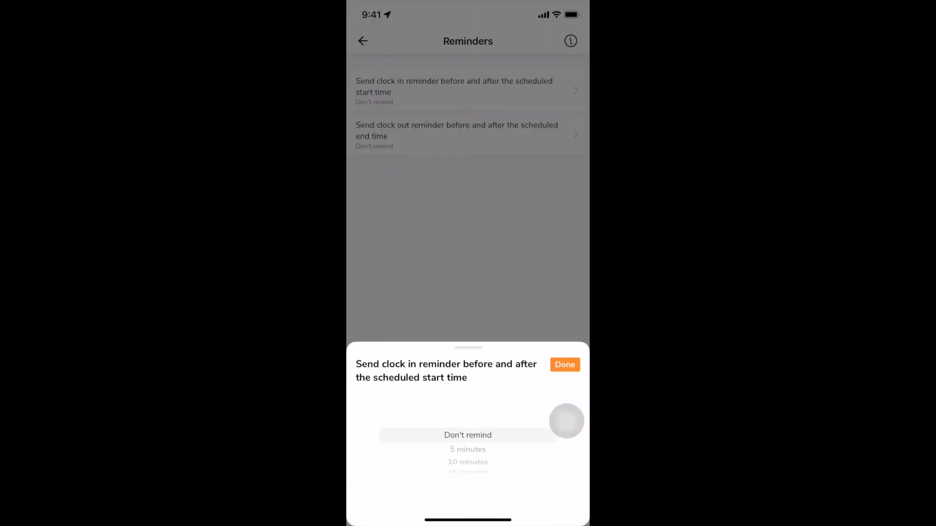
click(564, 365)
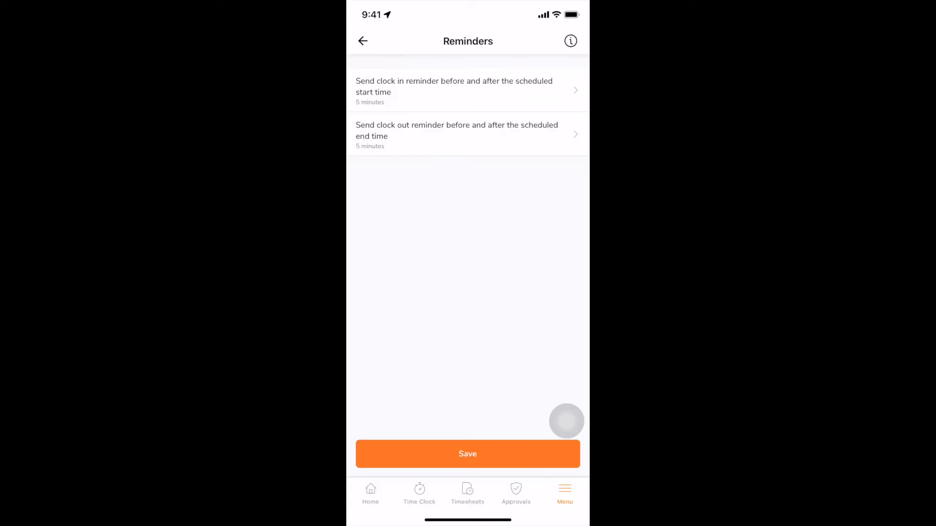
click(363, 41)
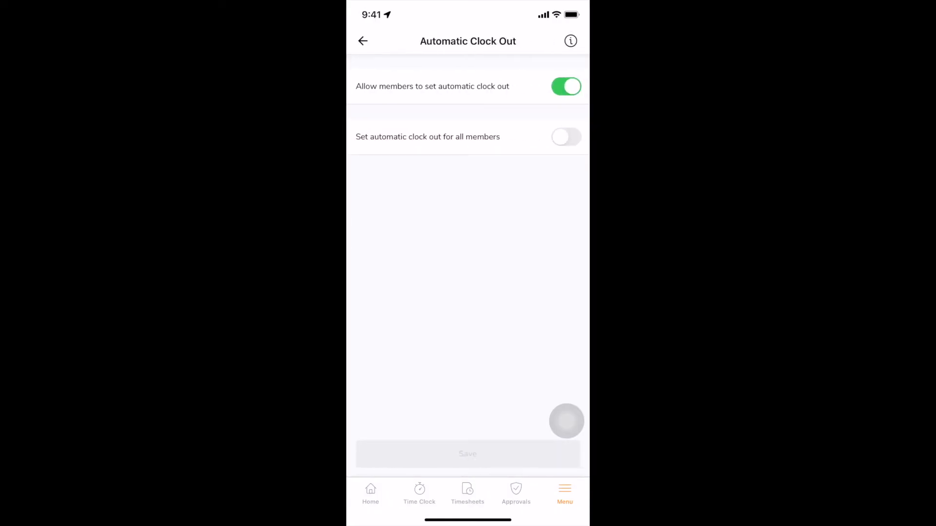
Step: Enable automatic clock out for all members after 1 hour
click(564, 136)
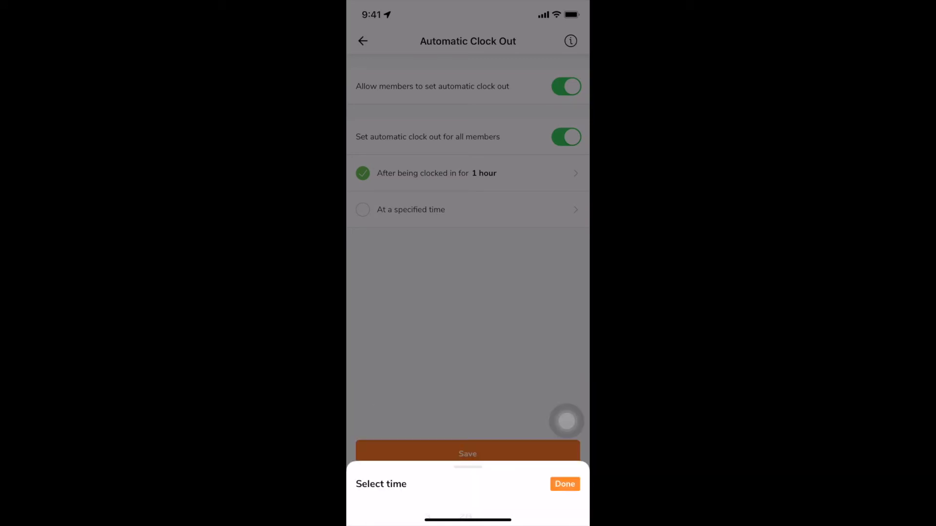
click(564, 484)
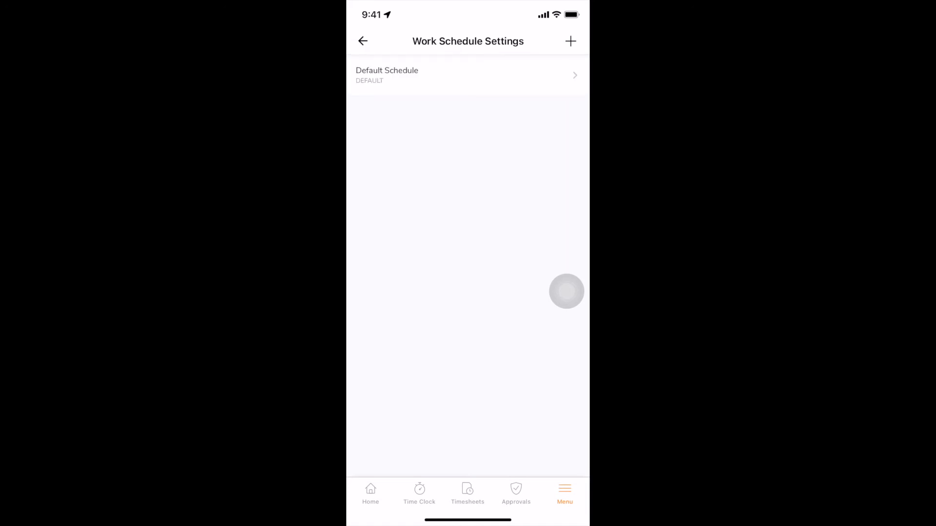
Step: Start a new schedule and try Fixed hours from 9:00 am to 5:00 pm
click(570, 41)
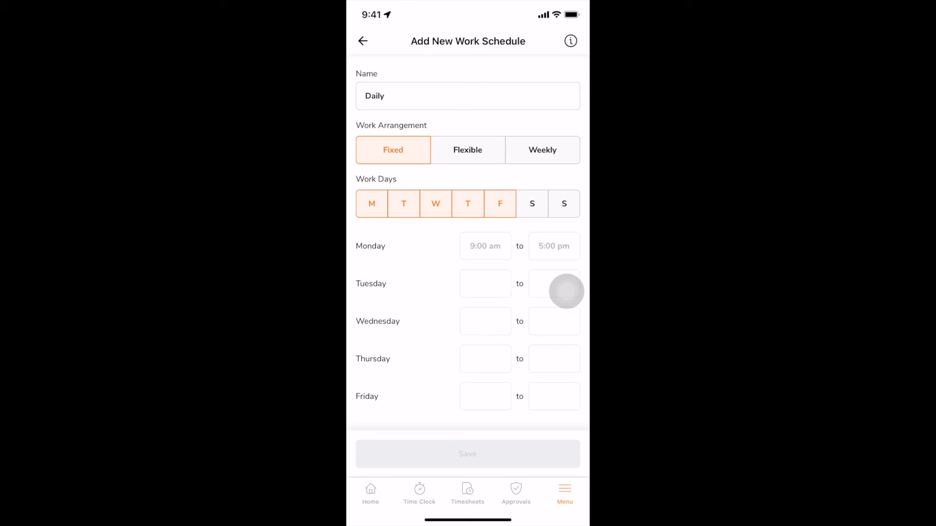
click(467, 150)
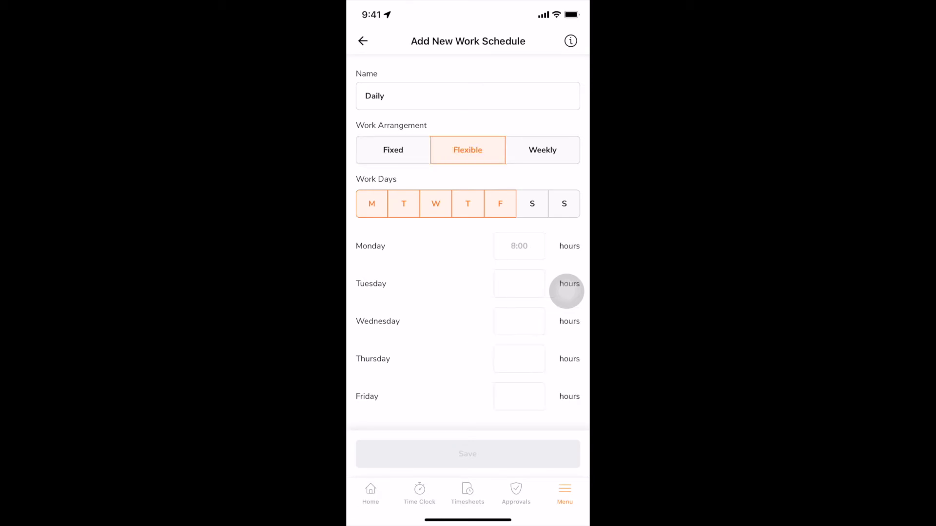
click(393, 150)
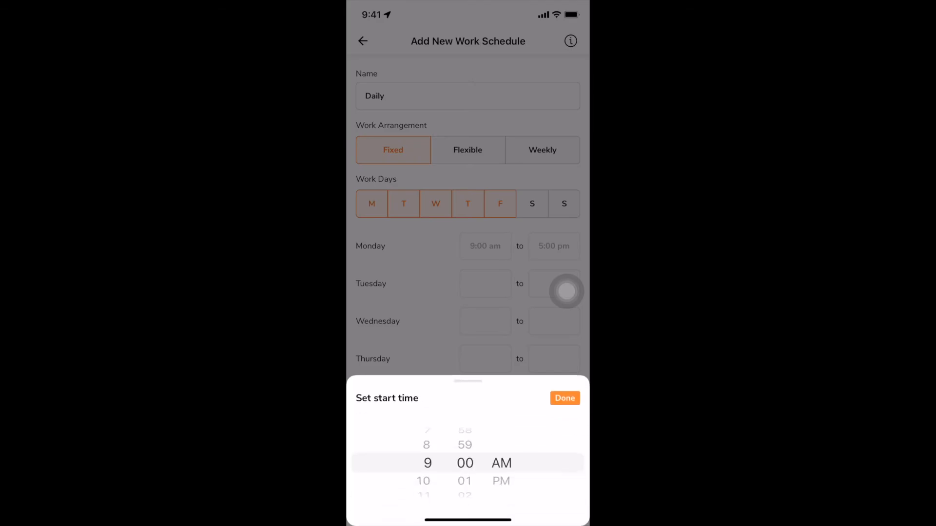
click(563, 397)
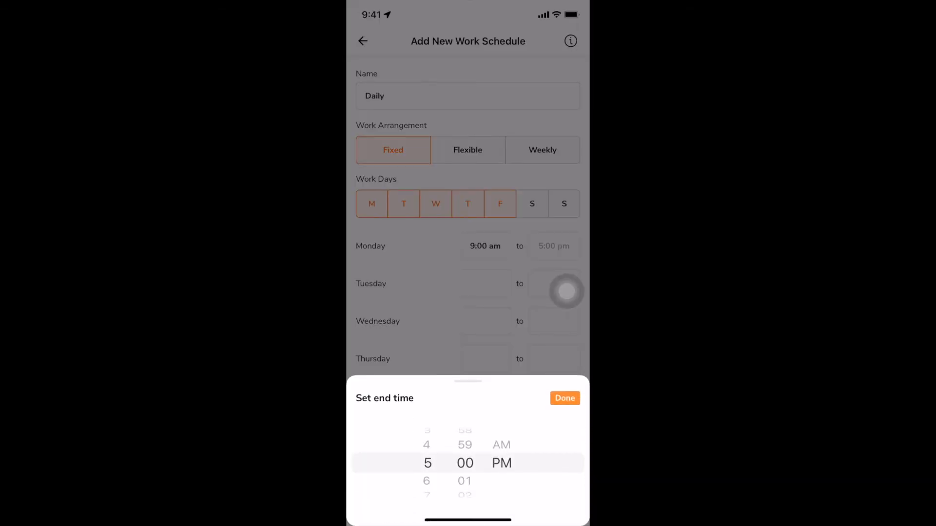
click(564, 397)
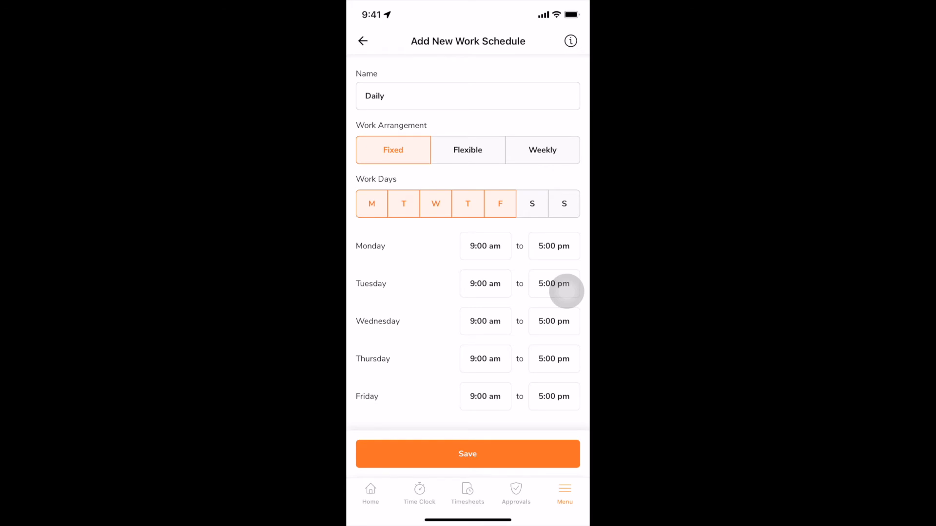
Step: Switch to Flexible with 8 hours per work day and save the Daily schedule
click(467, 150)
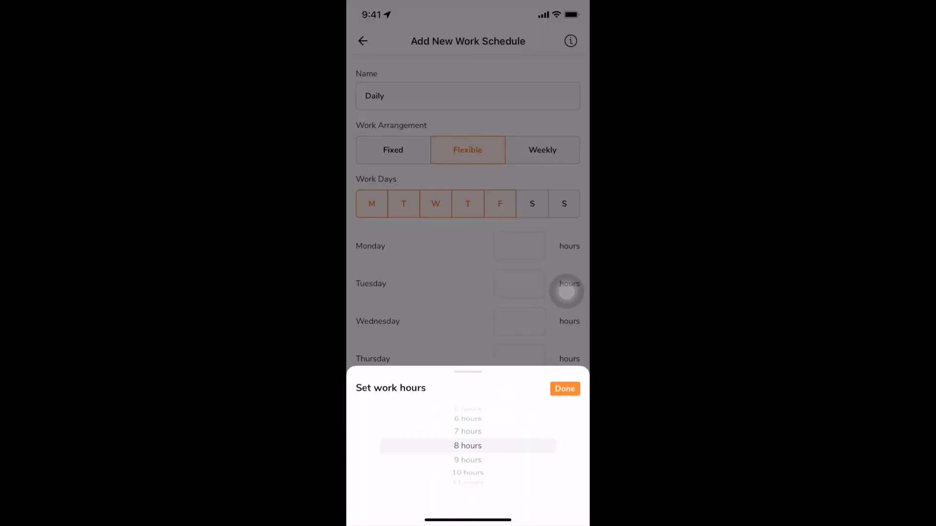
click(564, 389)
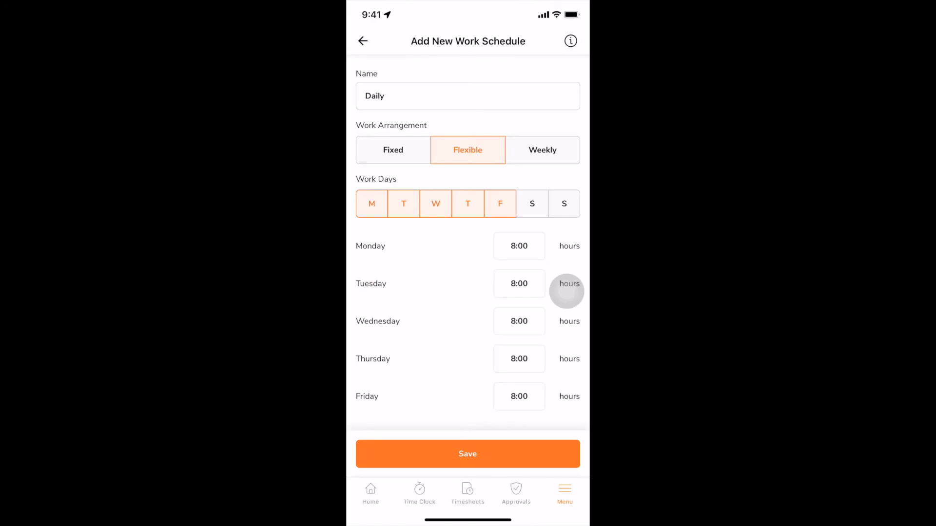
click(467, 453)
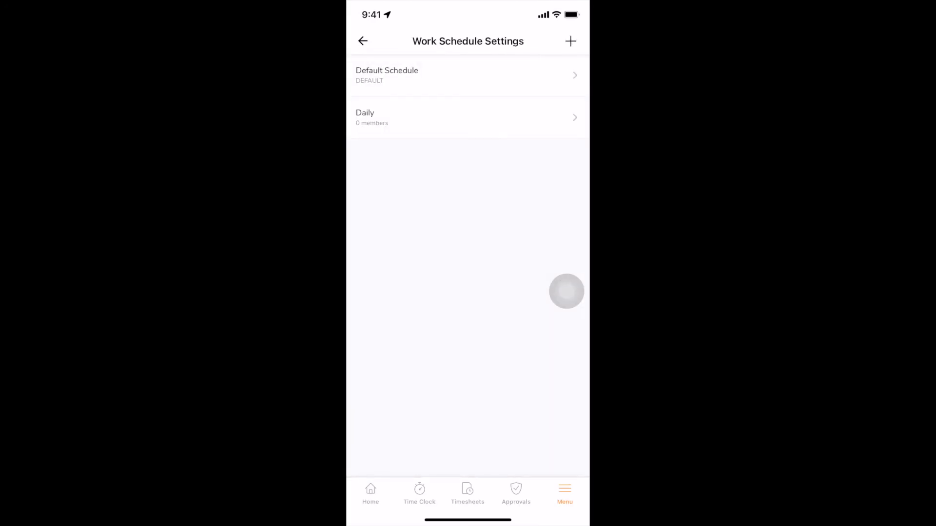
Step: Add a 60-minute break to the Daily schedule
click(466, 117)
text(Br)
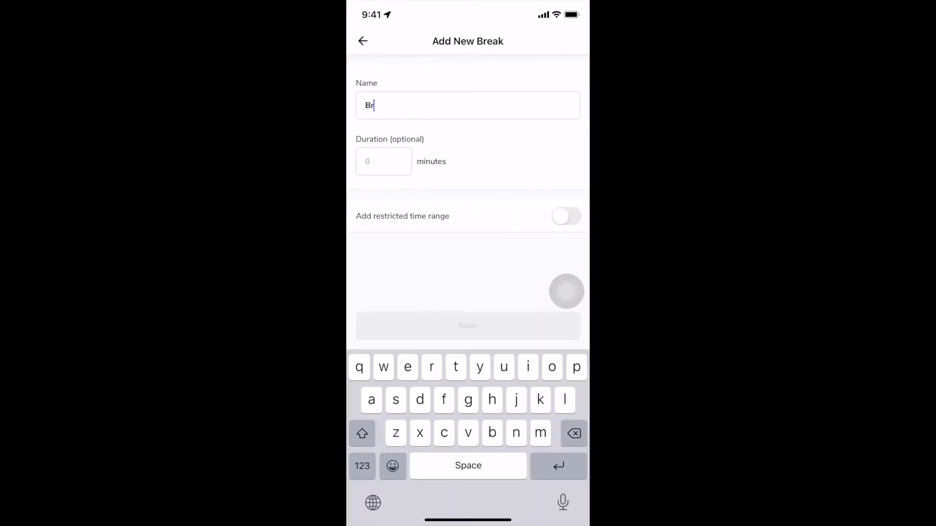
click(384, 161)
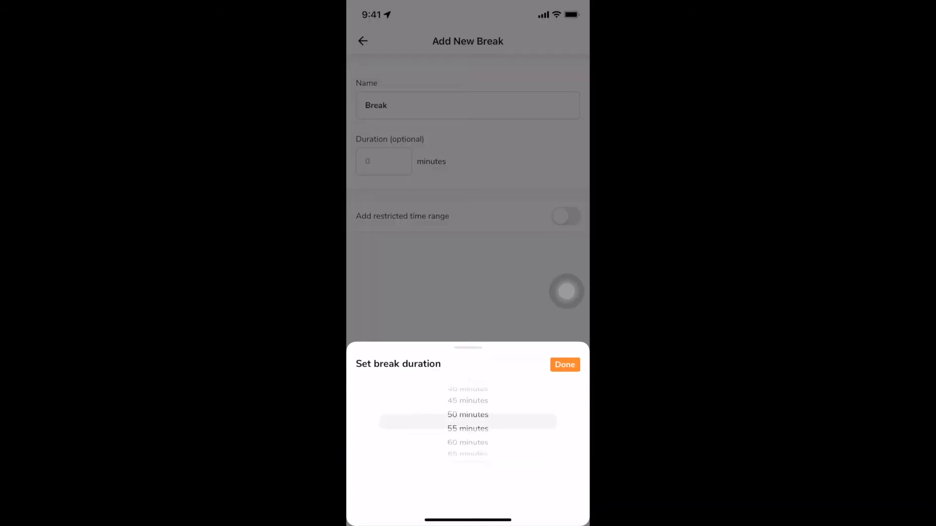
click(564, 364)
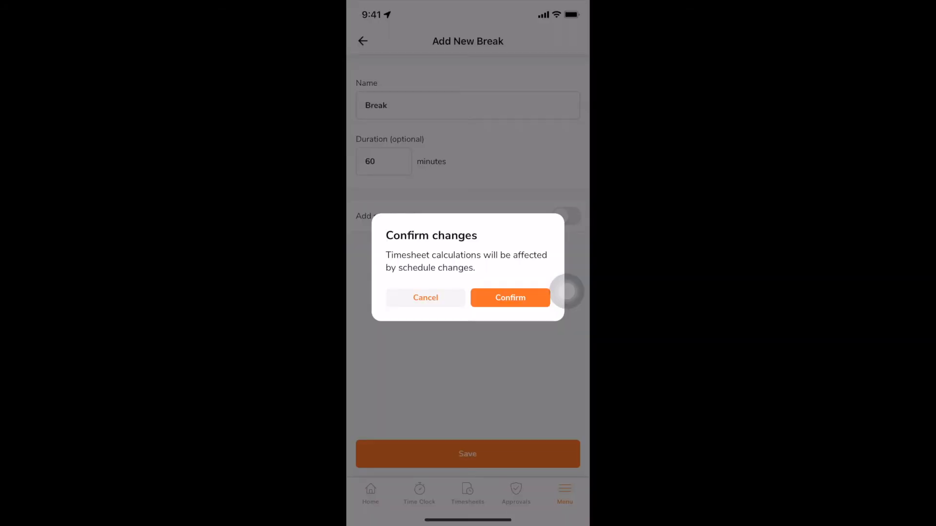
Step: Set the Daily schedule's overtime rules to a start-time threshold for daily overtime
click(510, 298)
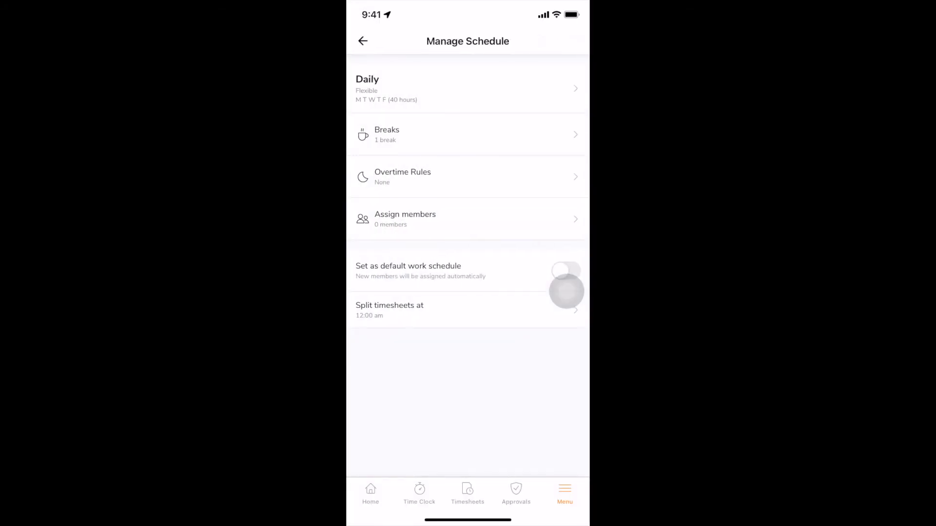
click(467, 177)
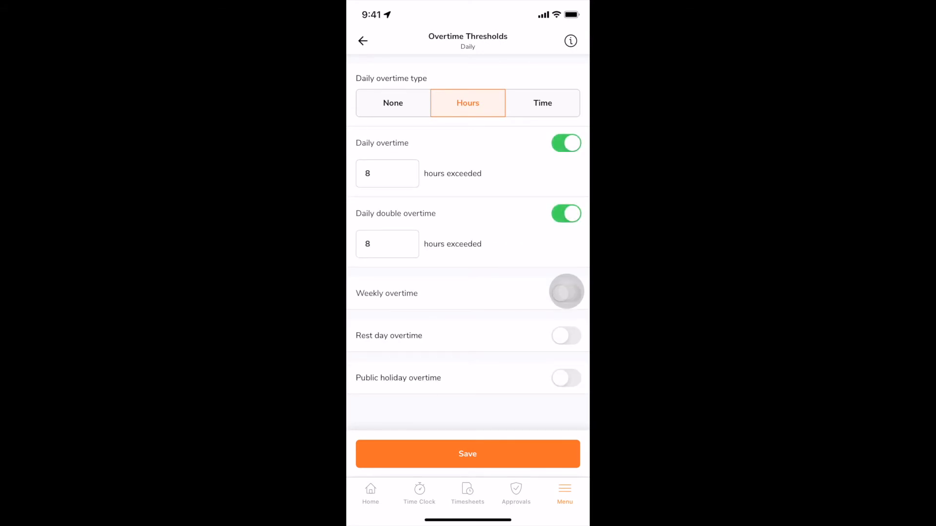
click(542, 103)
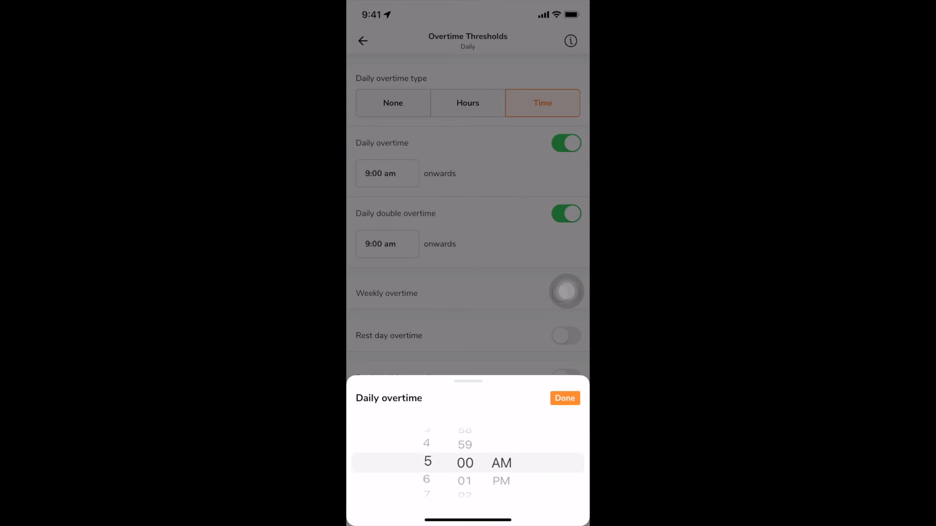
click(564, 398)
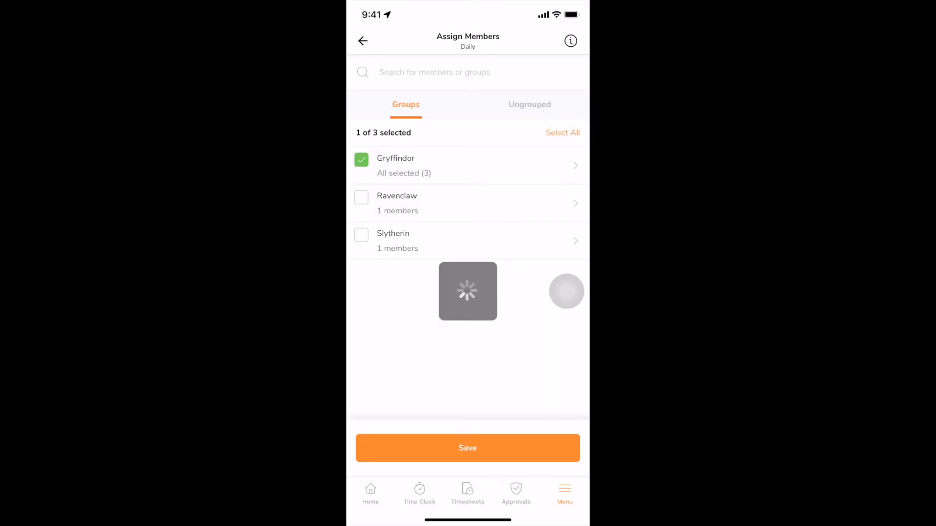
Step: Assign the Gryffindor group, make Daily the default schedule, and return to the menu
click(466, 448)
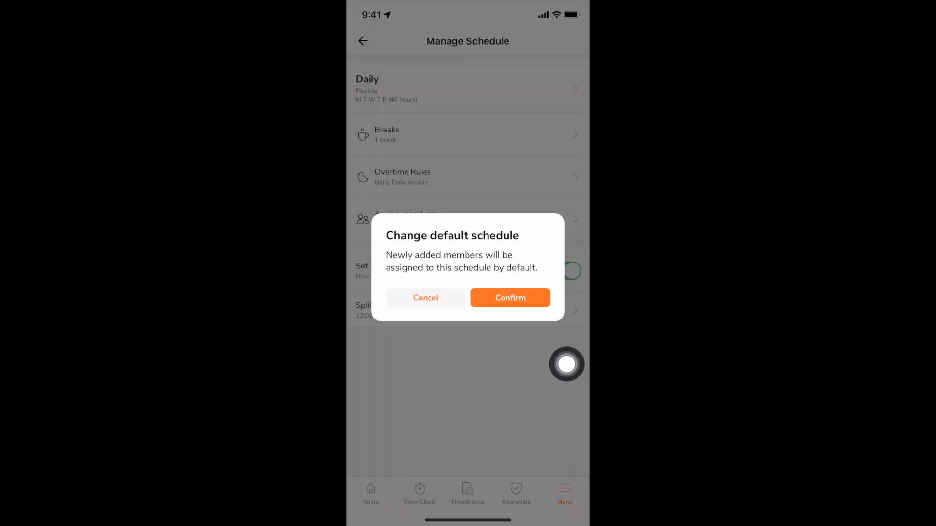
click(510, 298)
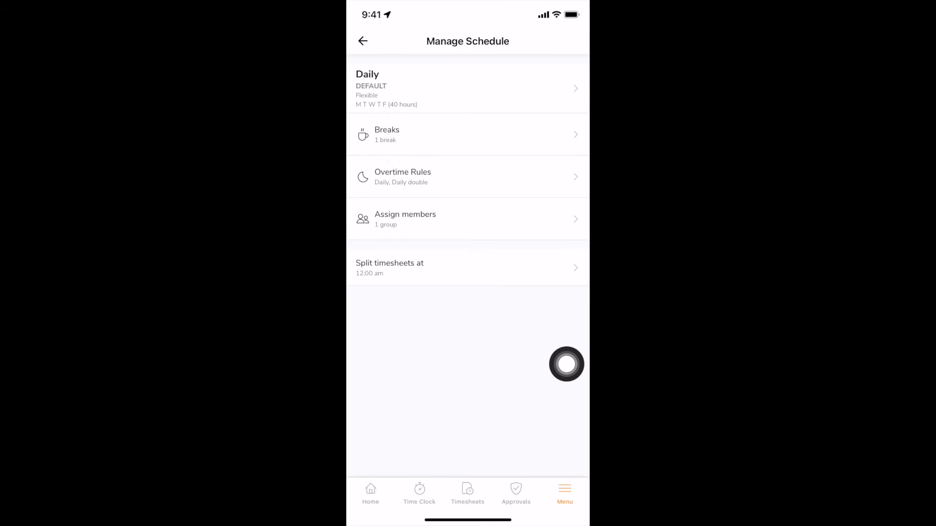
click(363, 41)
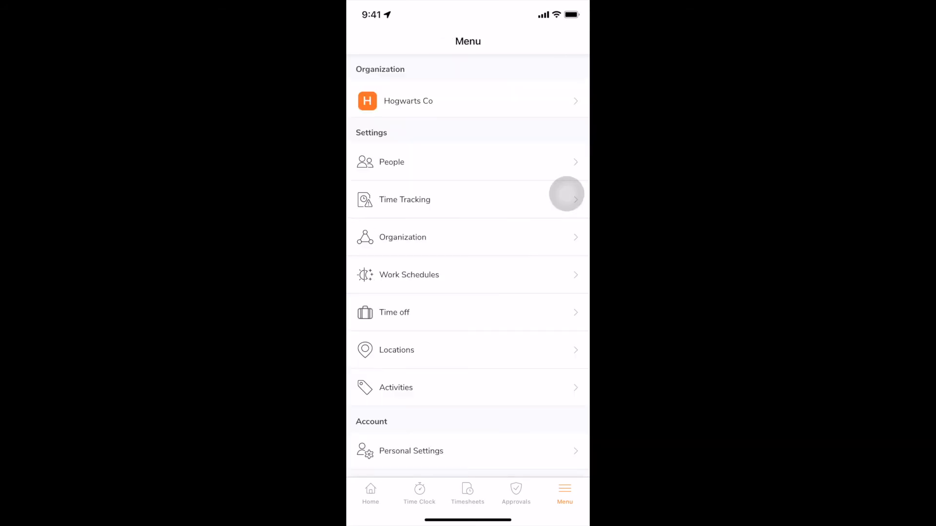
Step: Record a full-day Vacation Leave starting Friday 26 August and save it
click(394, 312)
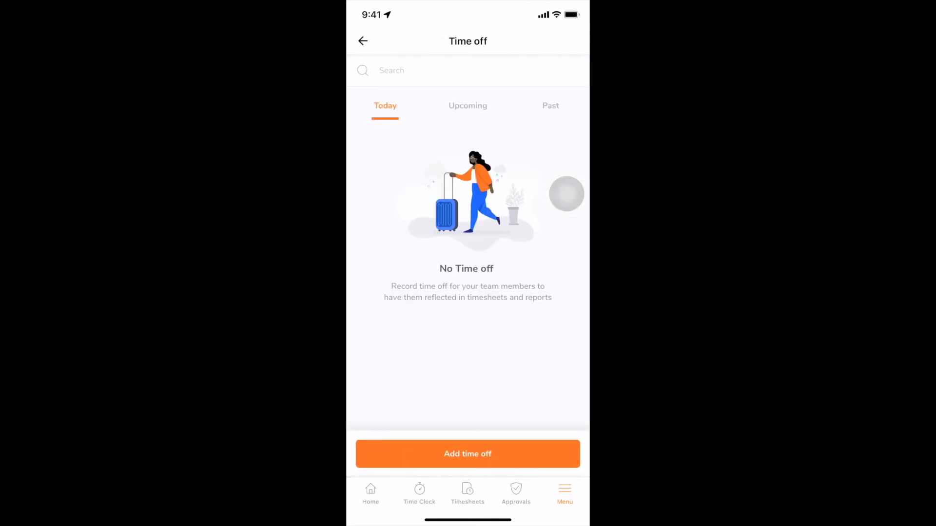
click(467, 453)
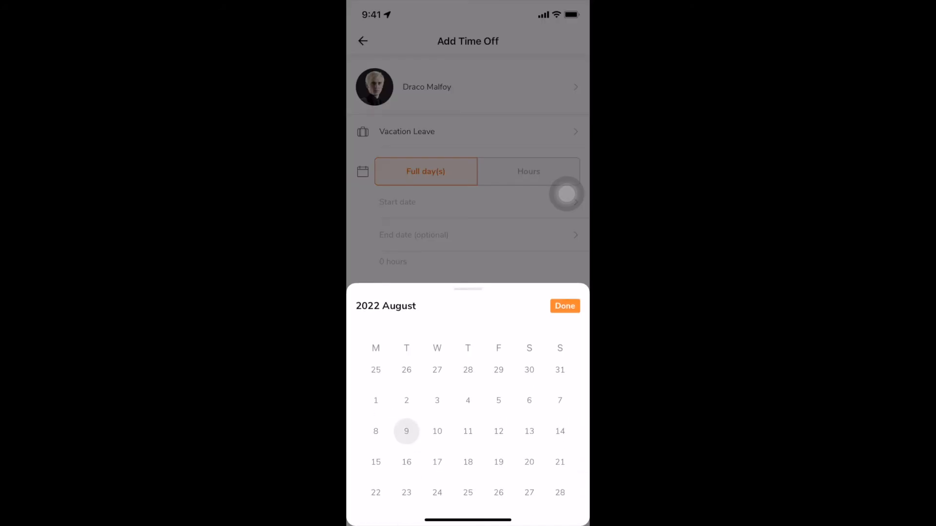
click(564, 305)
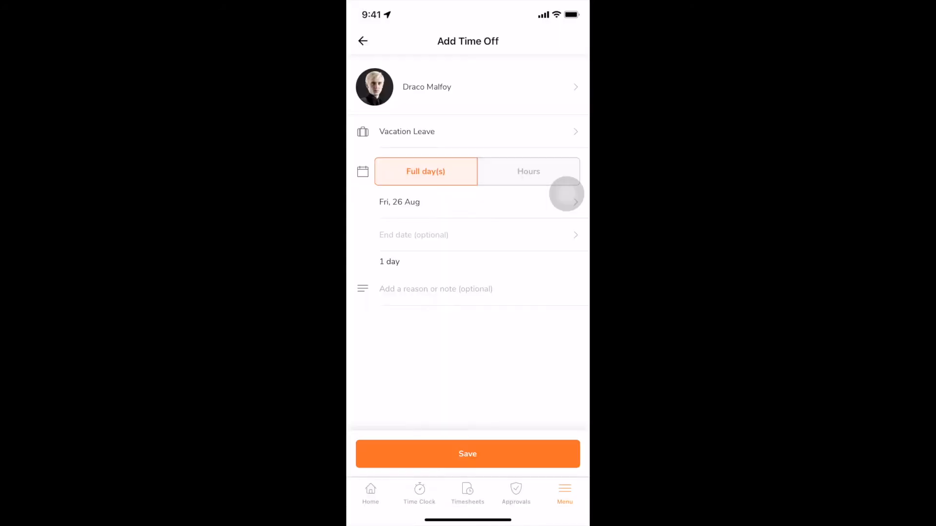
click(363, 41)
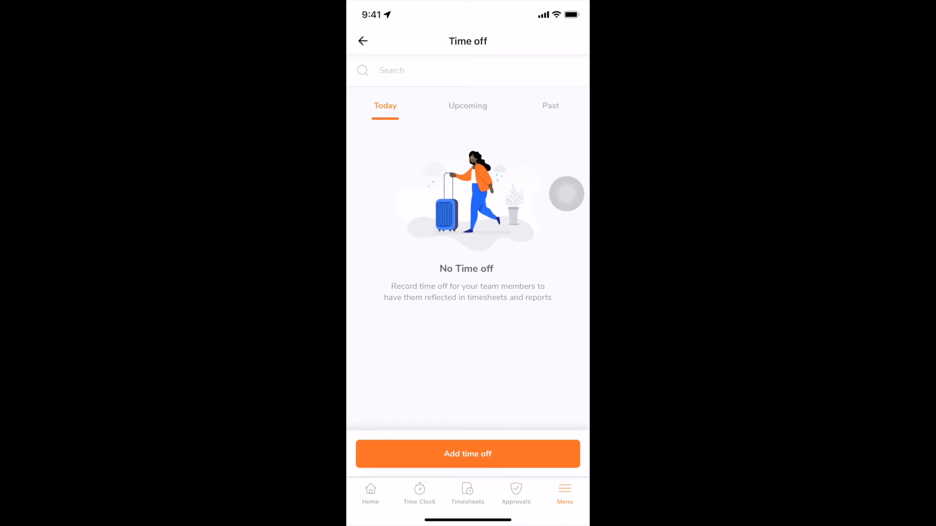
click(549, 105)
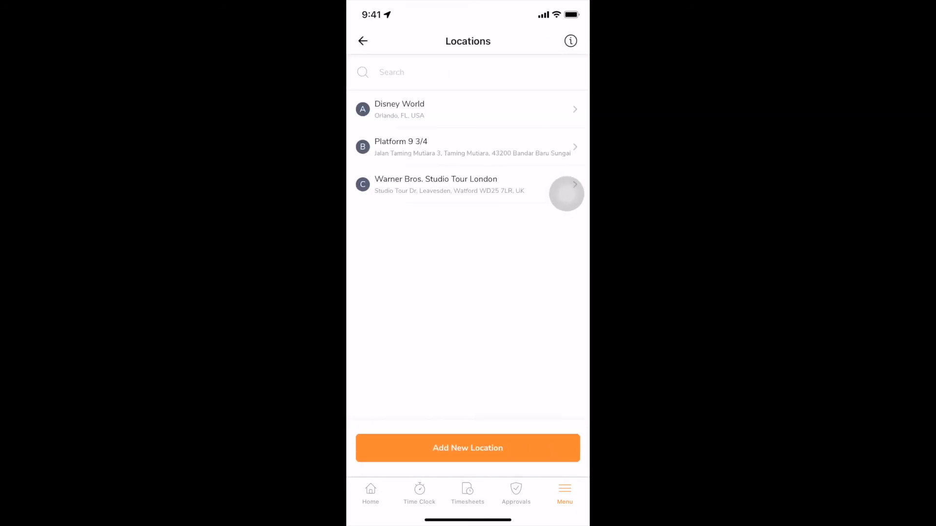
Step: Add Warner Bros. Movie World as a location with a 200-meter radius and save it
click(466, 448)
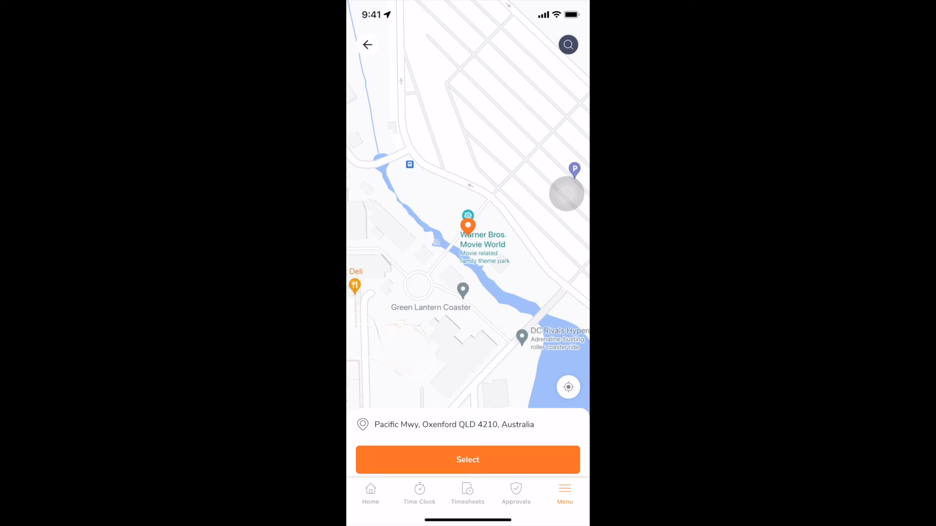
click(467, 459)
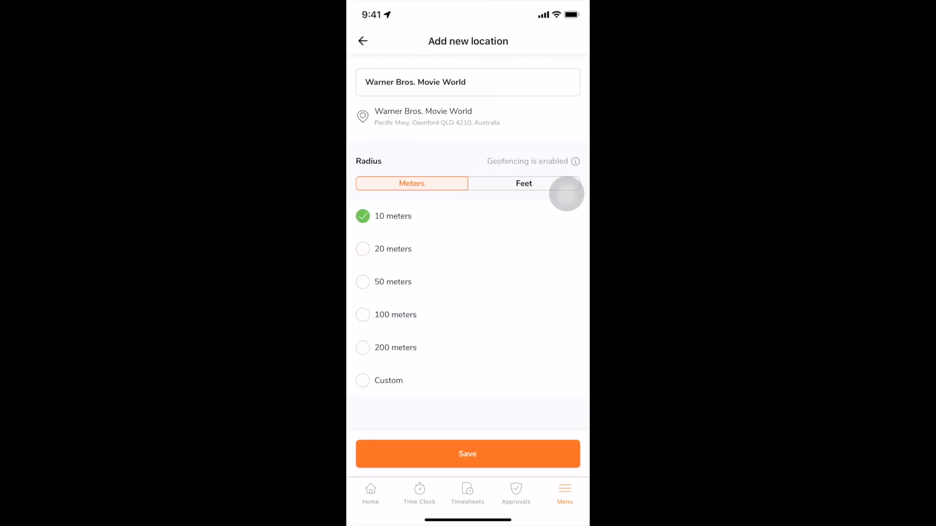
click(362, 346)
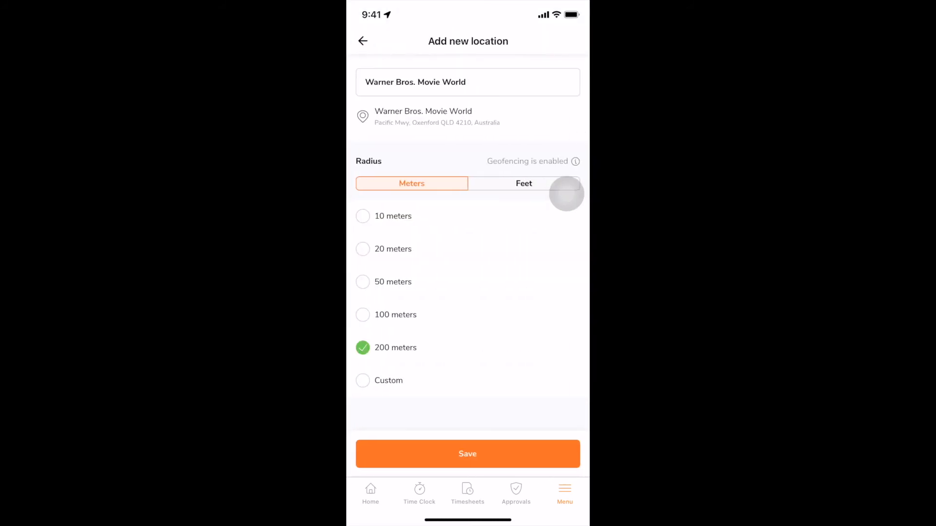
click(467, 453)
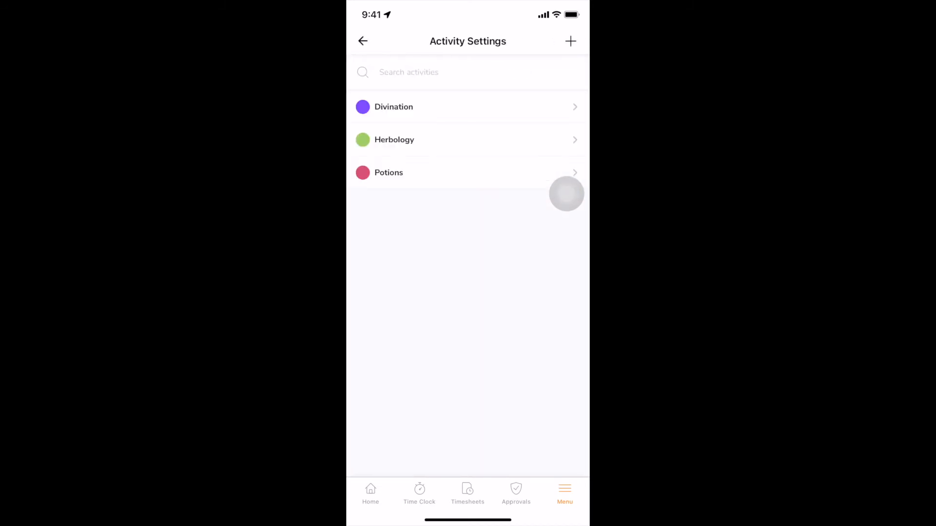
Step: Name the new activity Transfiguration with code T-01 and save it
text(Transfigurati)
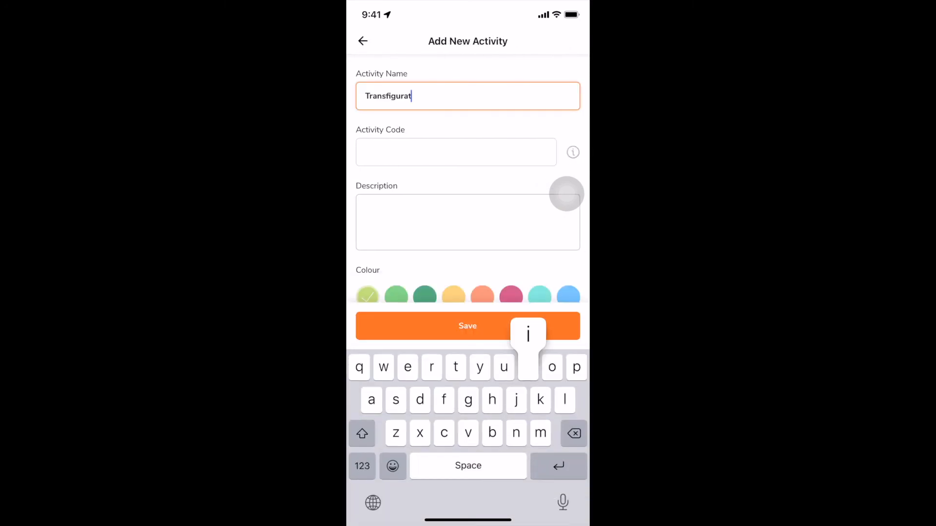
click(455, 152)
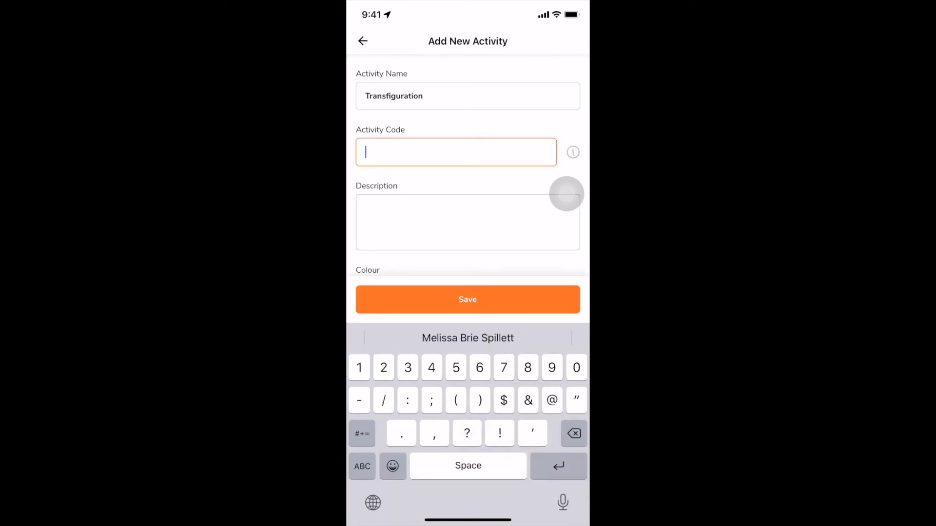
text(T-01)
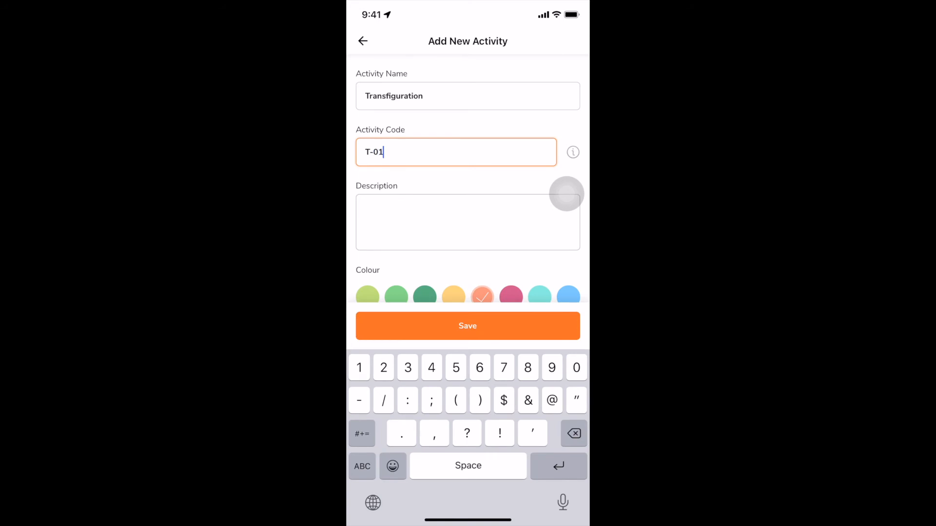
click(482, 296)
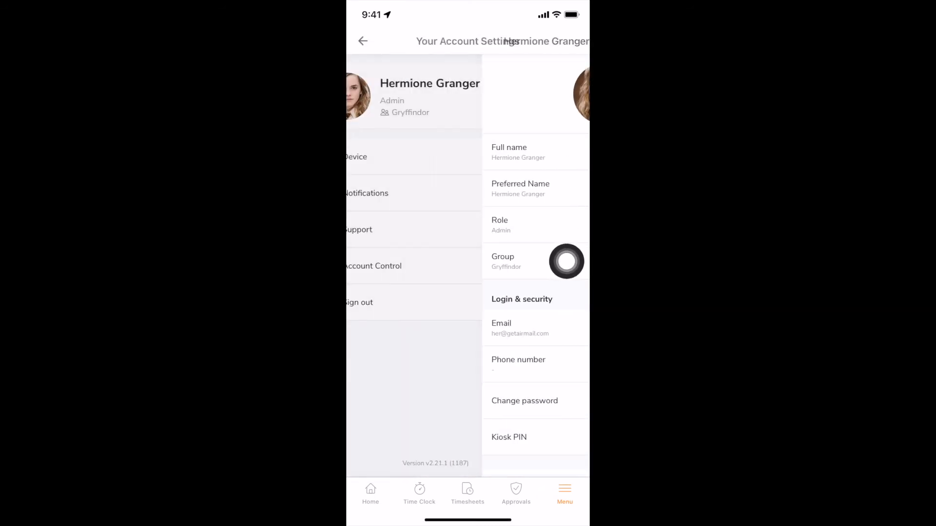
Step: Switch on push reminders & alerts and GPS-based reminders, accepting the 300m geofence terms
click(357, 156)
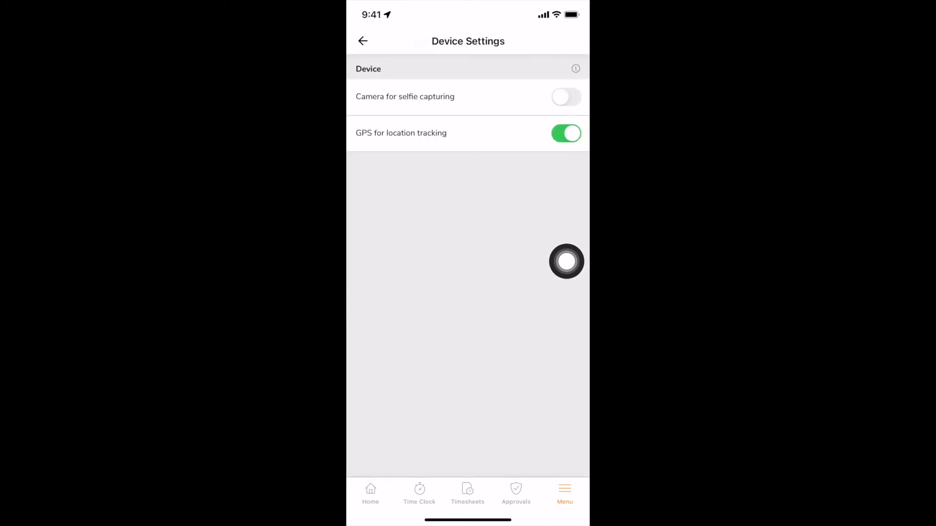
click(565, 96)
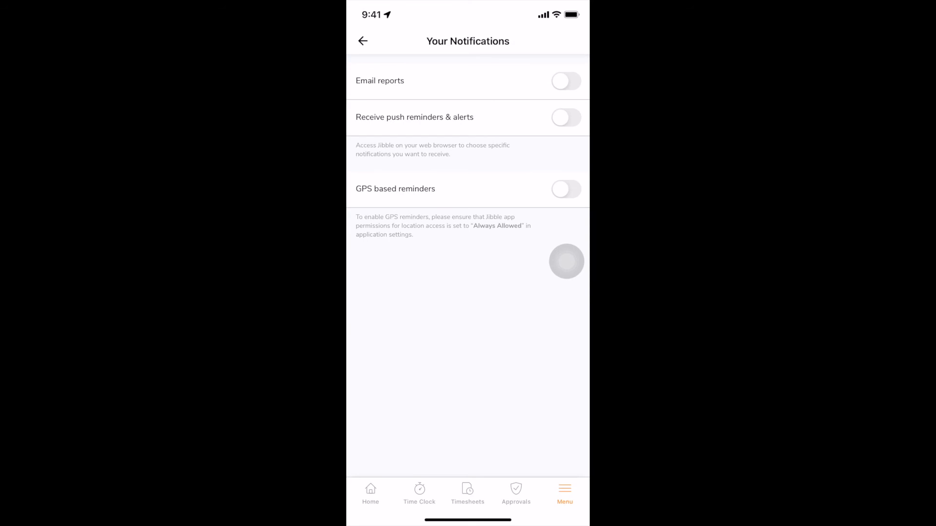
click(565, 118)
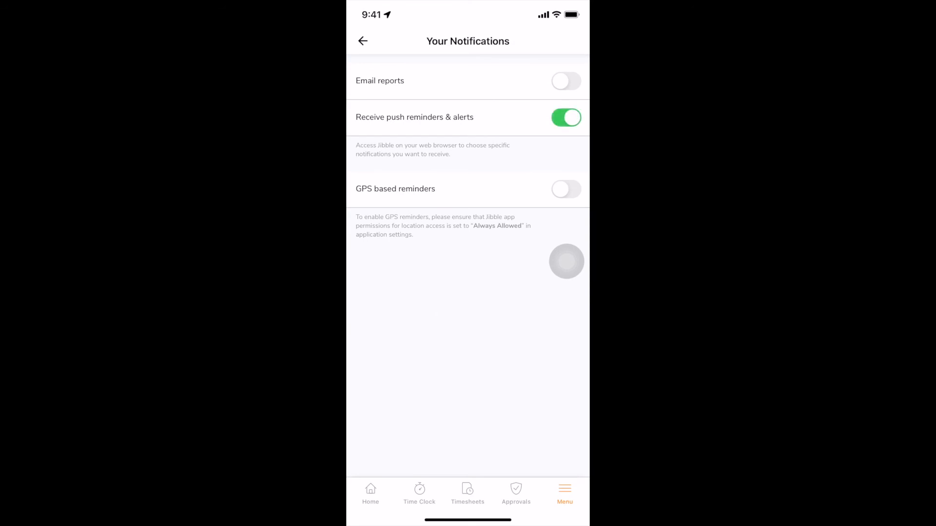
click(565, 189)
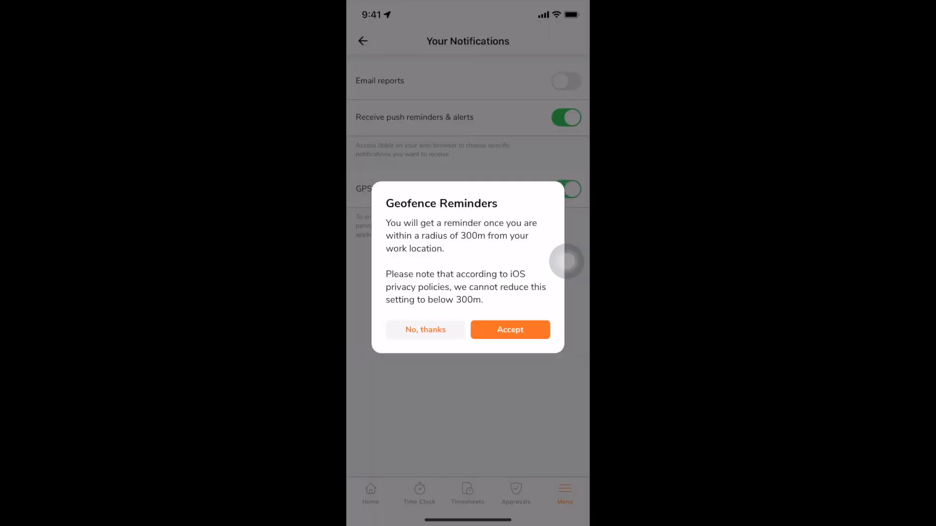
click(510, 330)
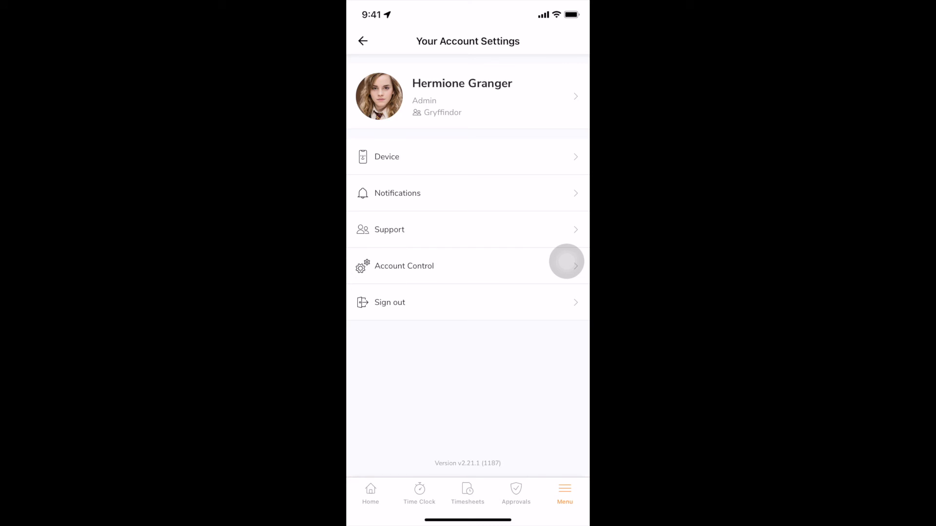
Step: Switch the app into Kiosk mode and confirm the clock-in at Platform 9 3/4
click(362, 41)
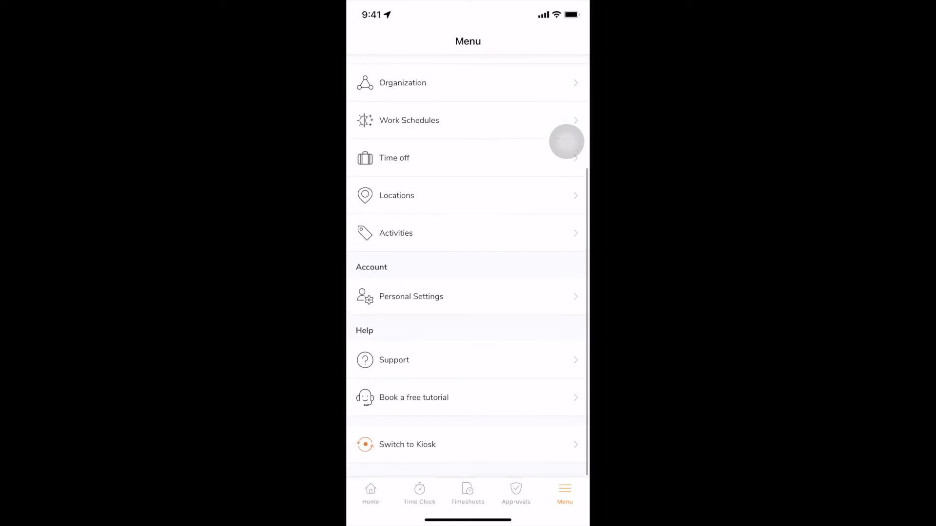
click(407, 444)
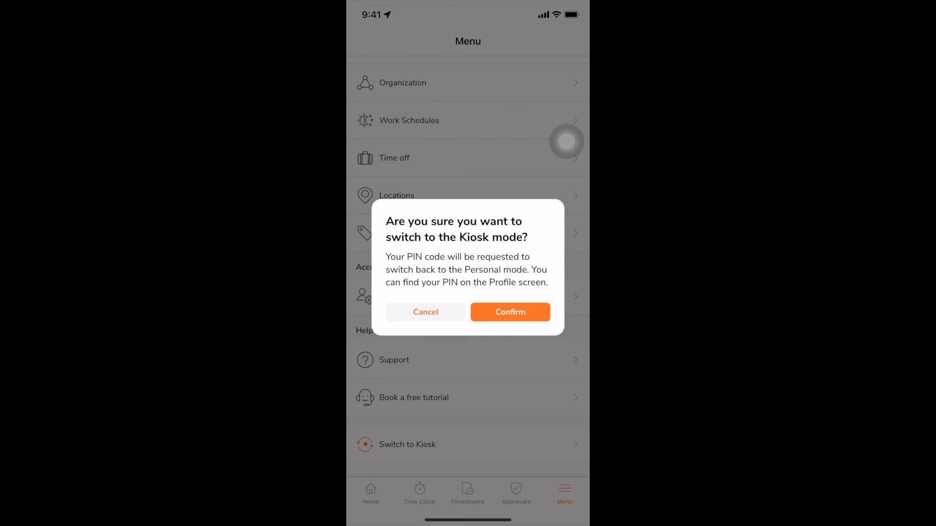
click(510, 312)
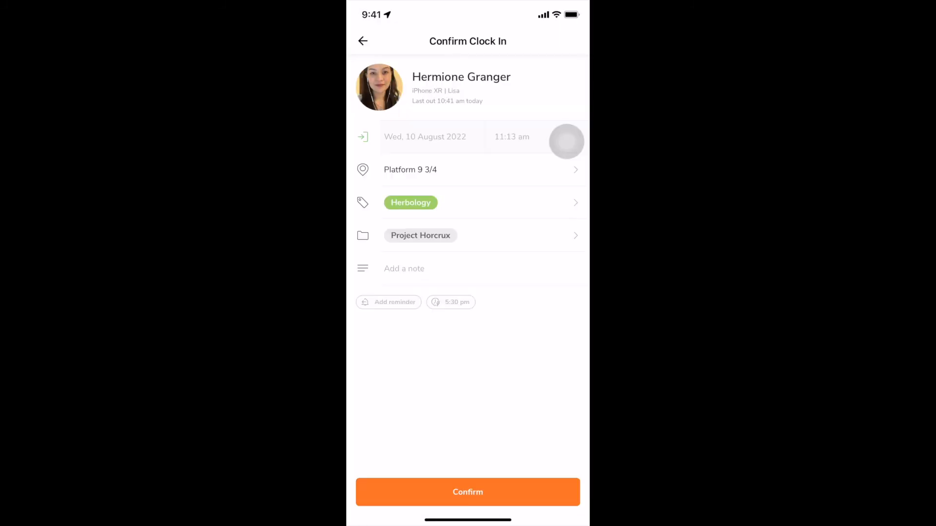
click(467, 491)
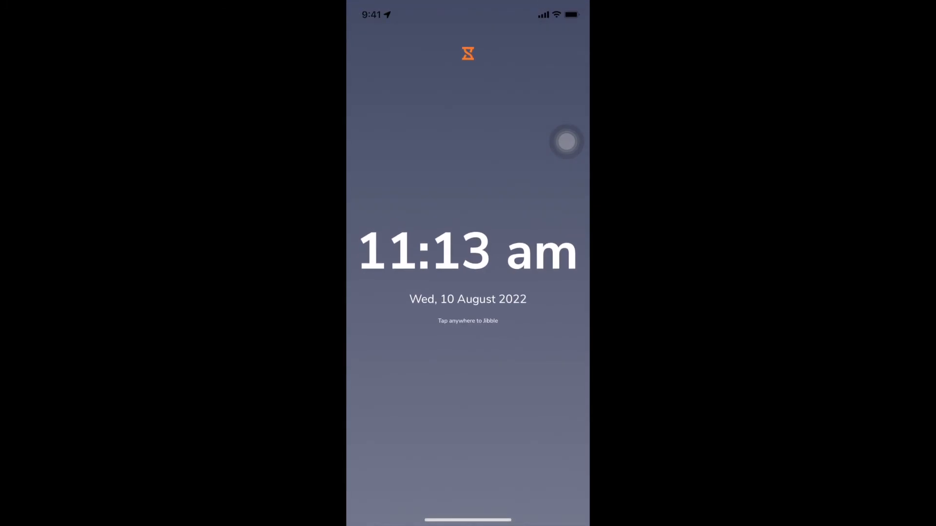
Step: Wake the kiosk and scroll through the Gryffindor Kiosk settings to Time Clock
click(468, 251)
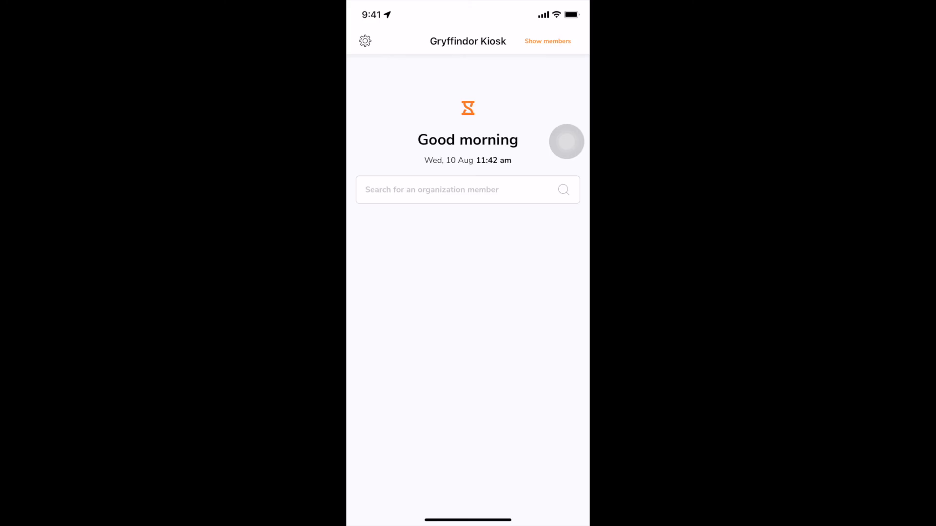
click(365, 41)
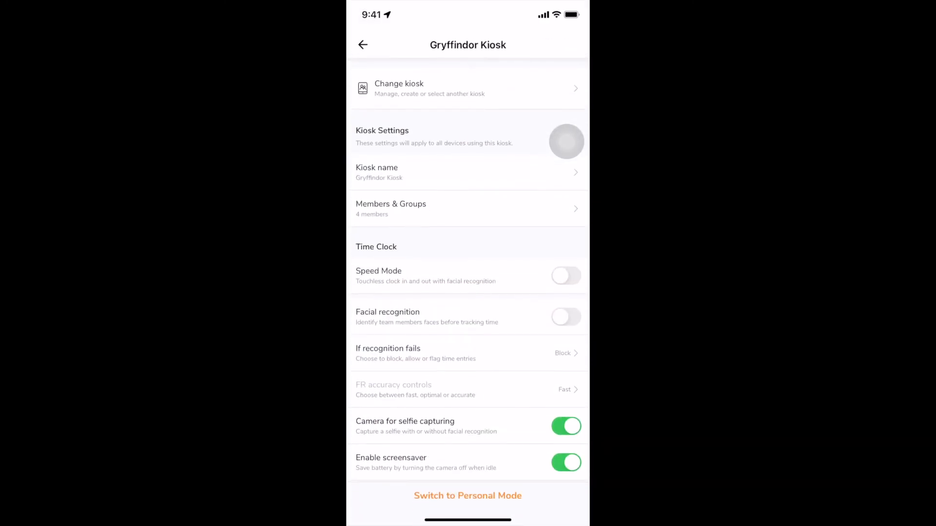
scroll(down, 3)
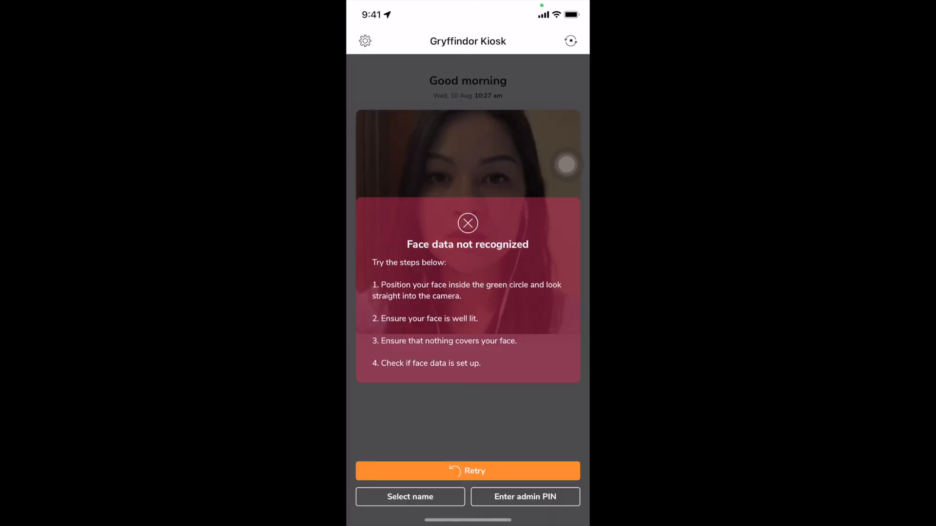
Step: Clock in a member by searching 'her' by name, then return to the kiosk home
click(467, 471)
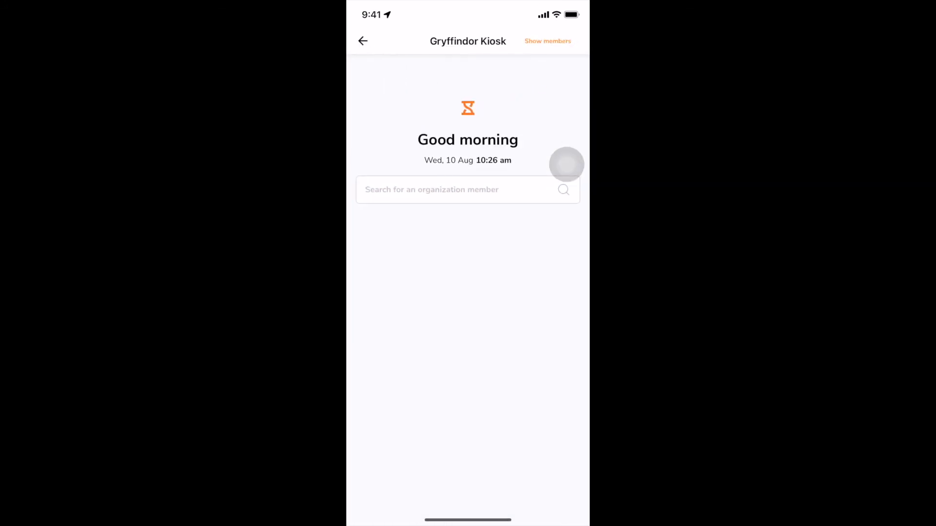
text(her)
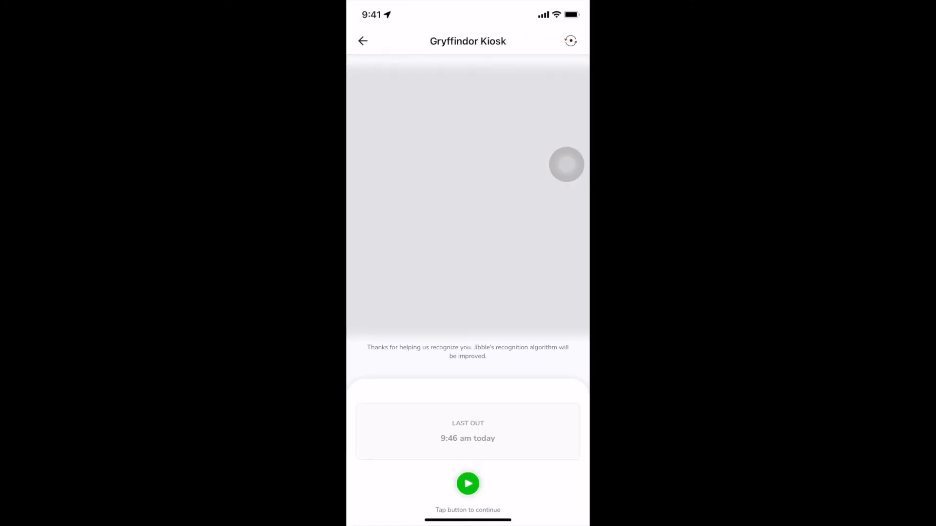
click(467, 485)
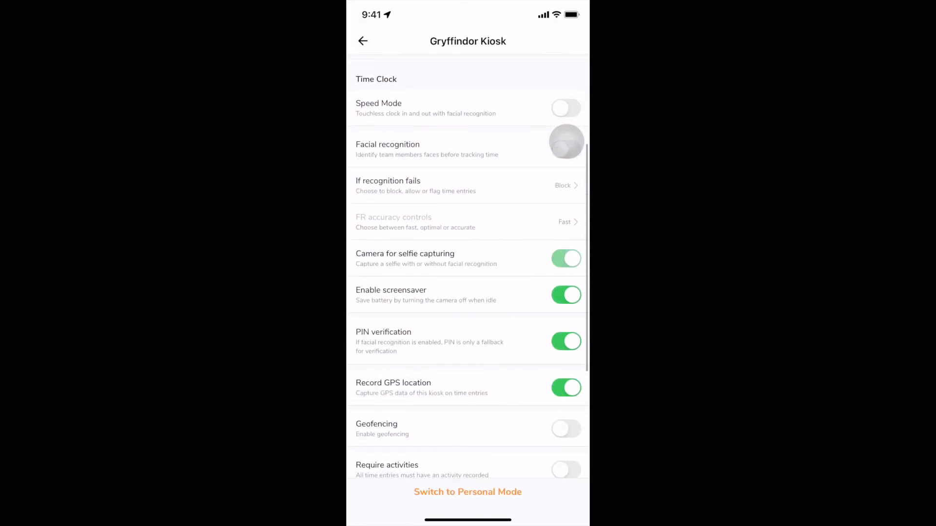
click(362, 40)
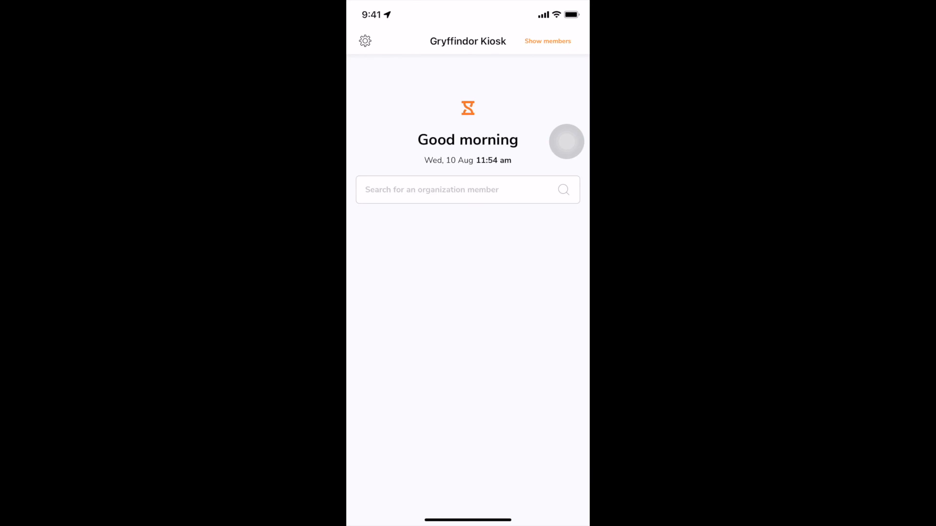
Step: Turn on Speed Mode in the kiosk settings and confirm it, reaching the admin PIN prompt
click(466, 235)
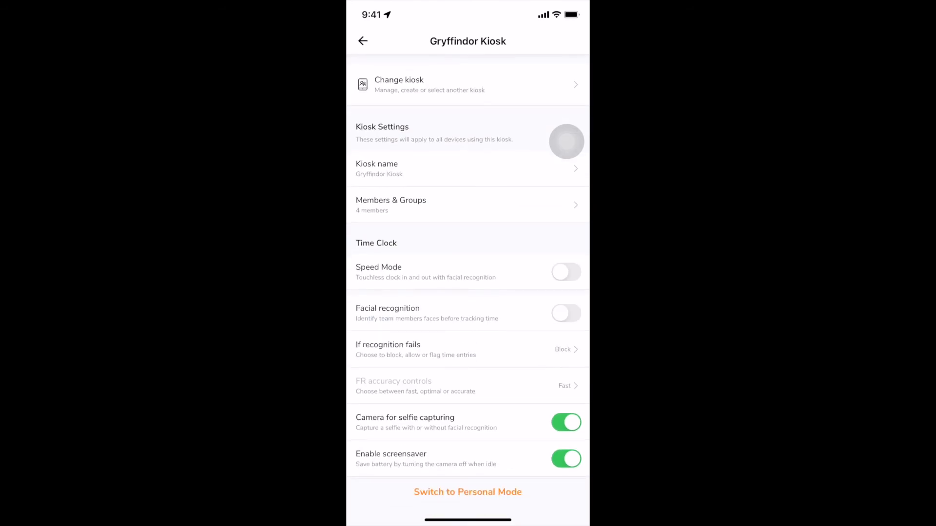
click(566, 272)
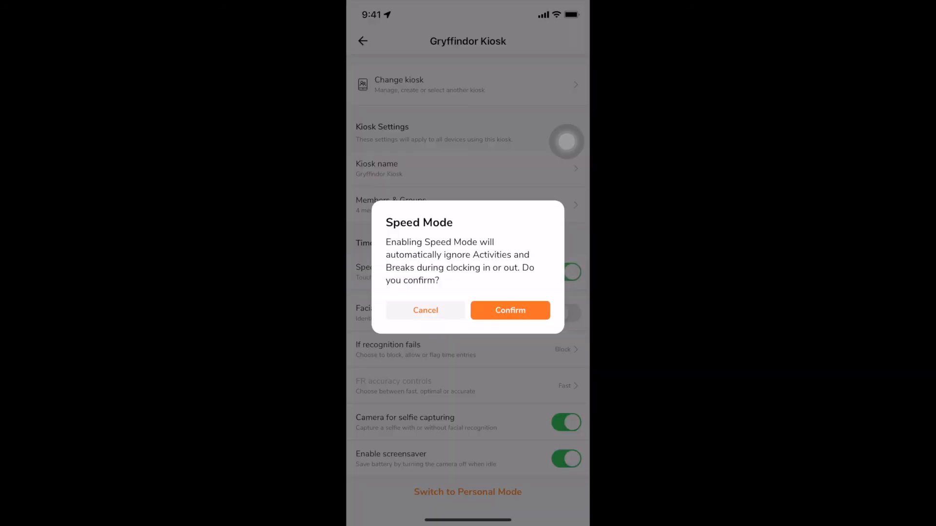
click(510, 310)
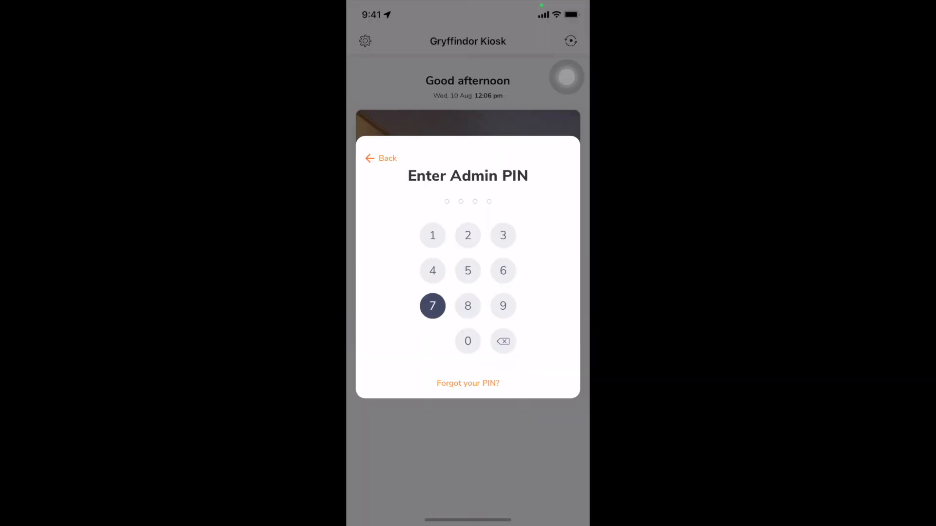
Step: Unlock settings with the admin PIN and require an activity on every time entry
click(431, 305)
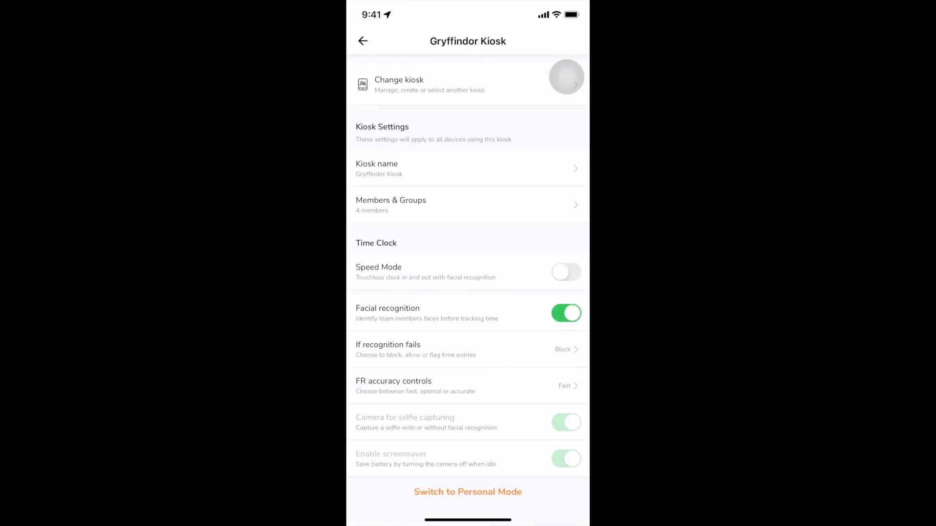
scroll(down, 3)
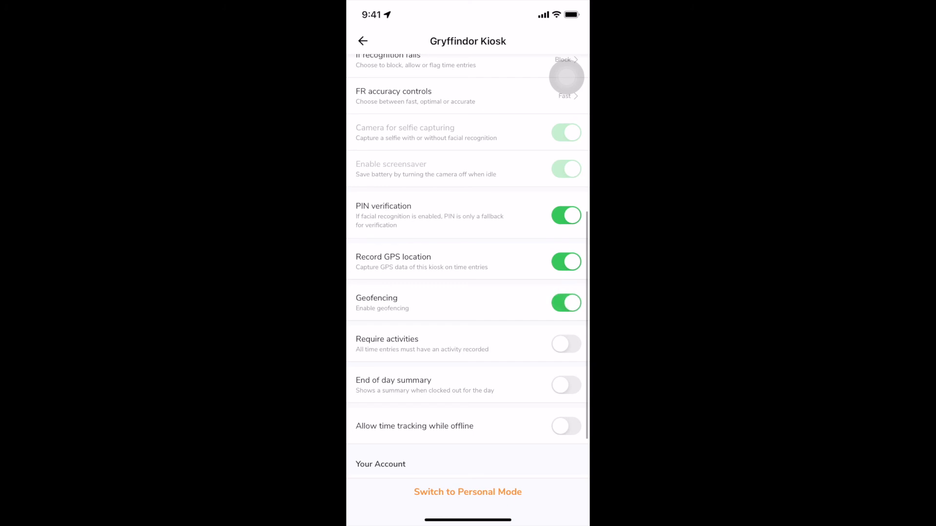
click(565, 344)
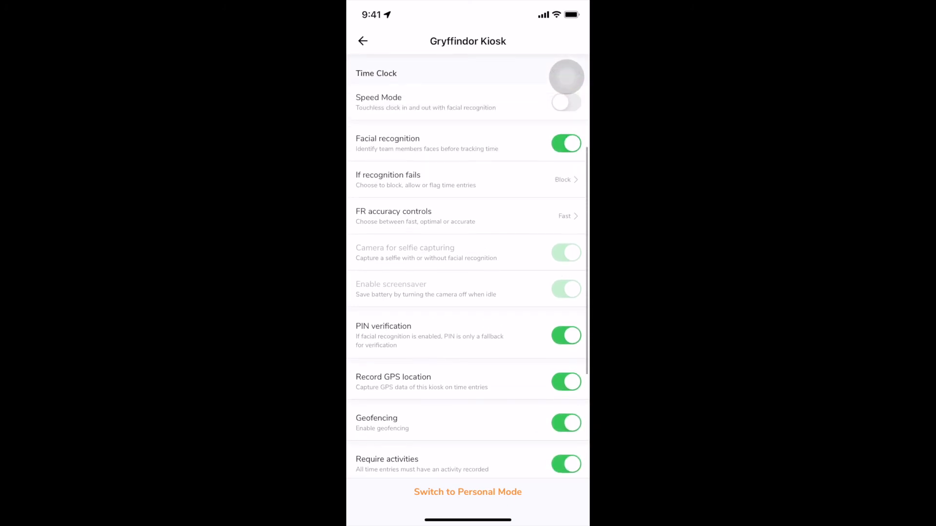
Step: Set the kiosk's face recognition accuracy to Accurate
click(467, 215)
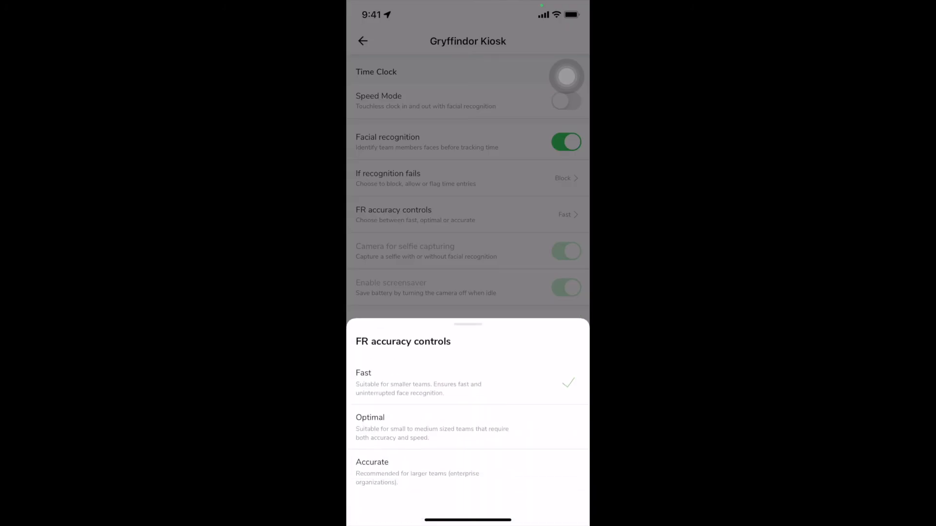
click(467, 427)
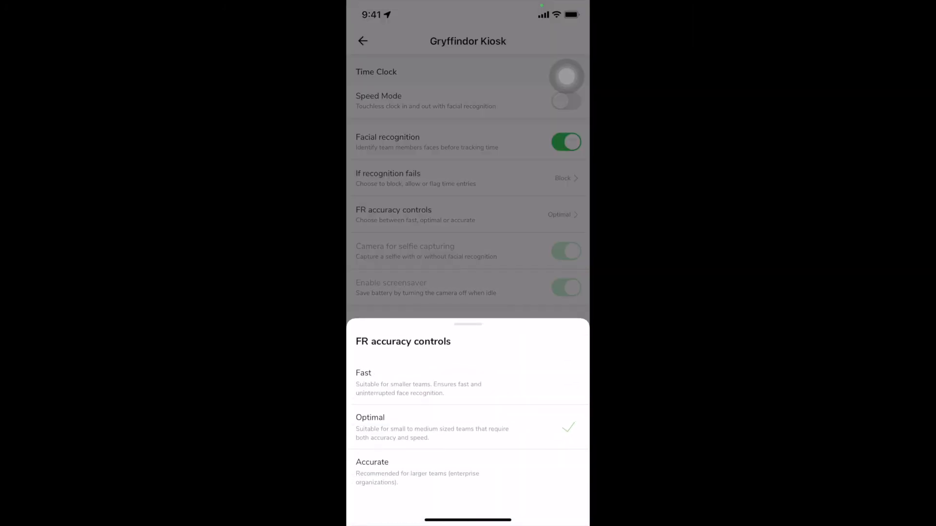
click(372, 462)
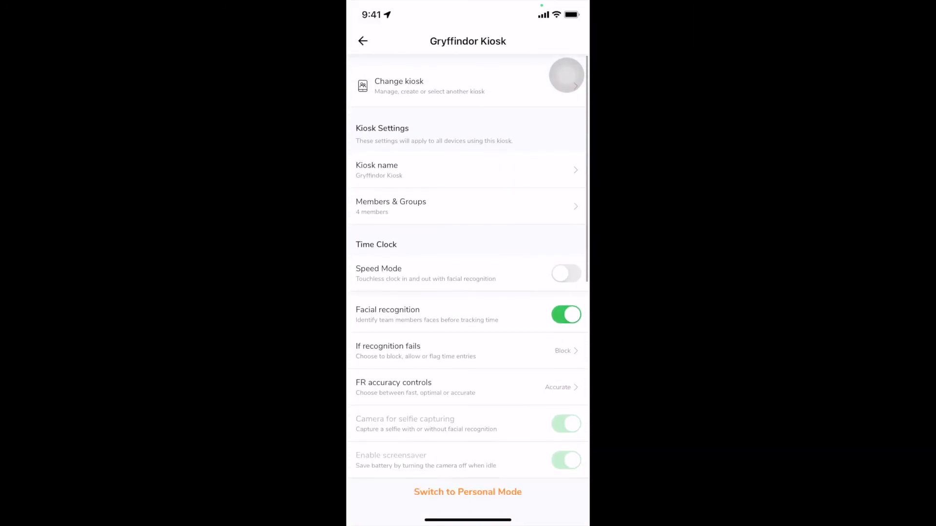
Step: From the kiosk list, start creating a new kiosk
click(399, 86)
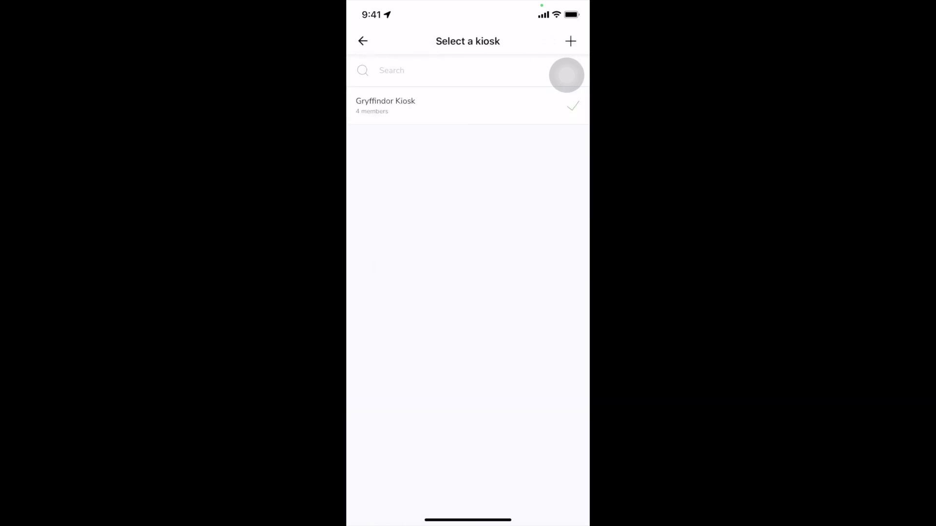
click(570, 41)
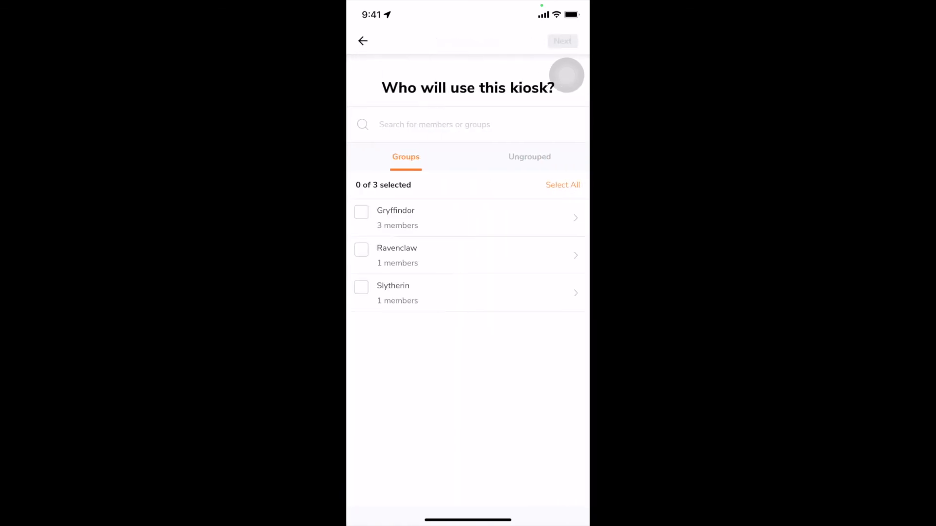
click(362, 41)
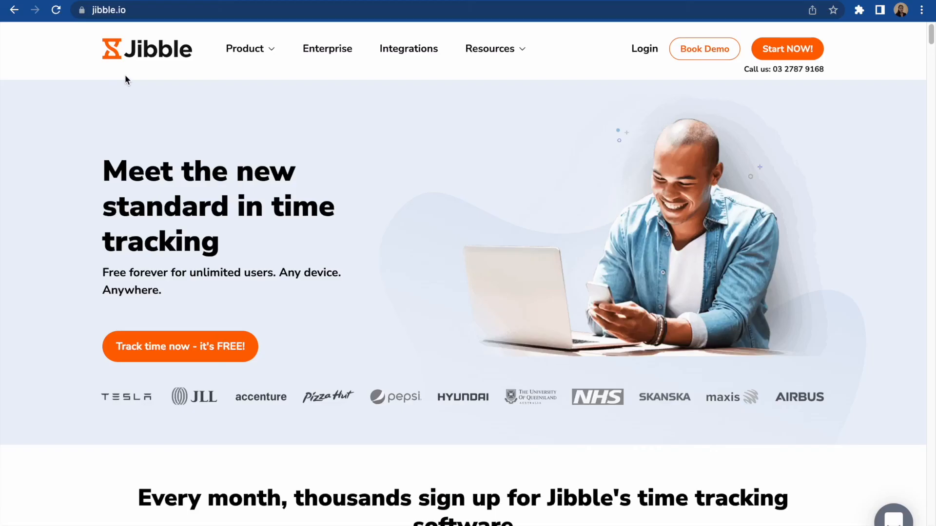
Step: From the Product menu on jibble.io, go to the Time clock app page and scroll its features
click(246, 49)
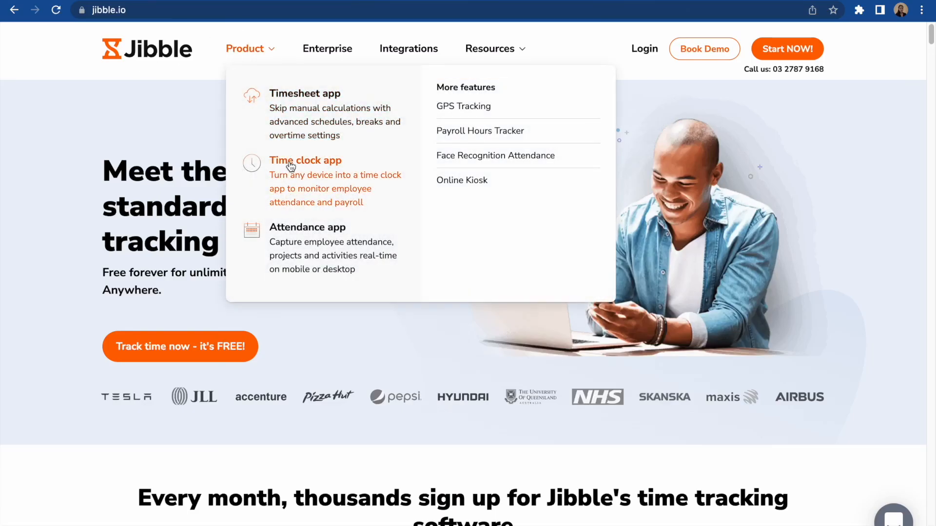
click(305, 160)
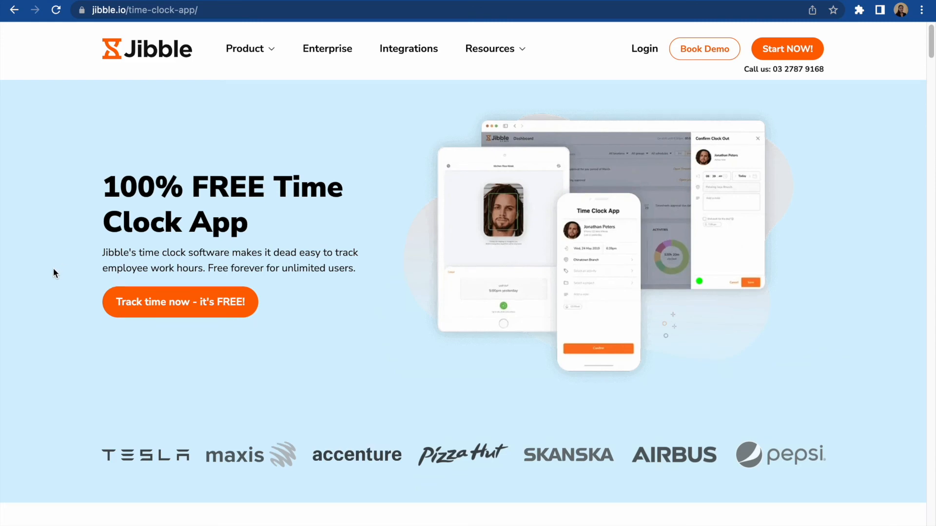
scroll(down, 3)
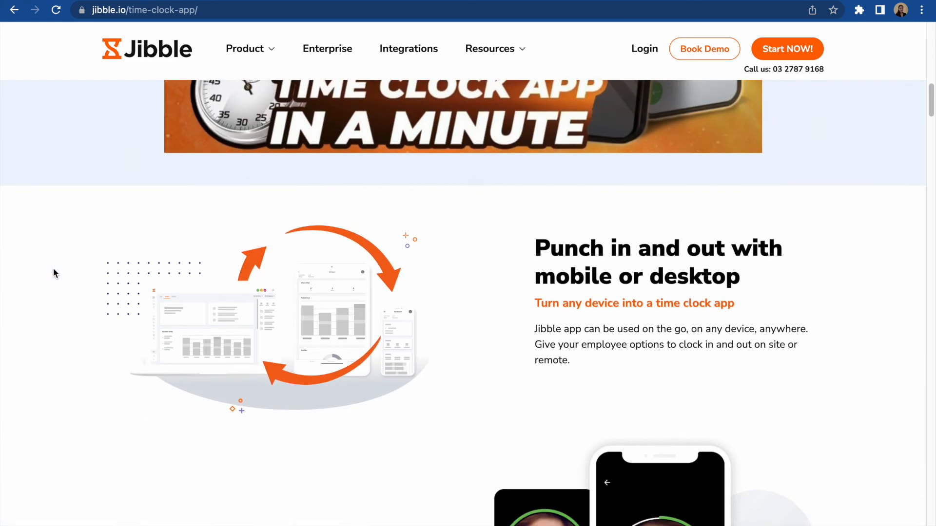